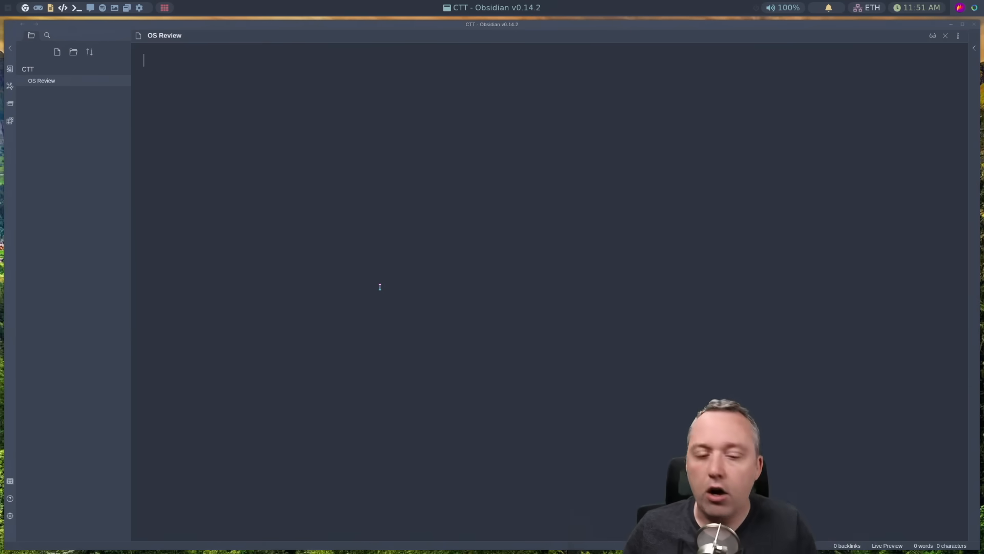
Step: Type the '# Arch' heading into the empty OS Review note and start a bullet
type("# Arch")
type("-")
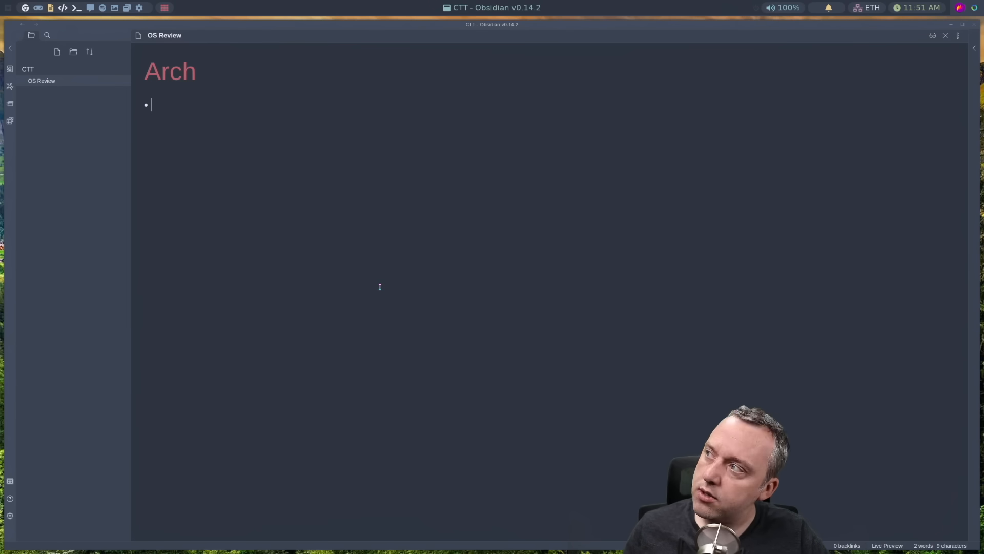
Step: Add the Arch bullet 'Rolling Release - Latest Linux Kernels'
type("Ro")
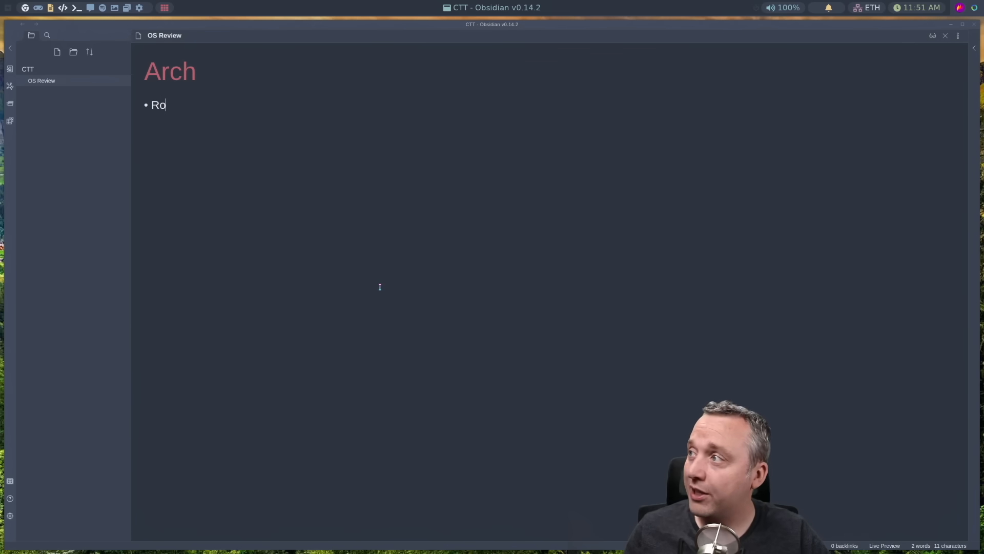
type("lling Release")
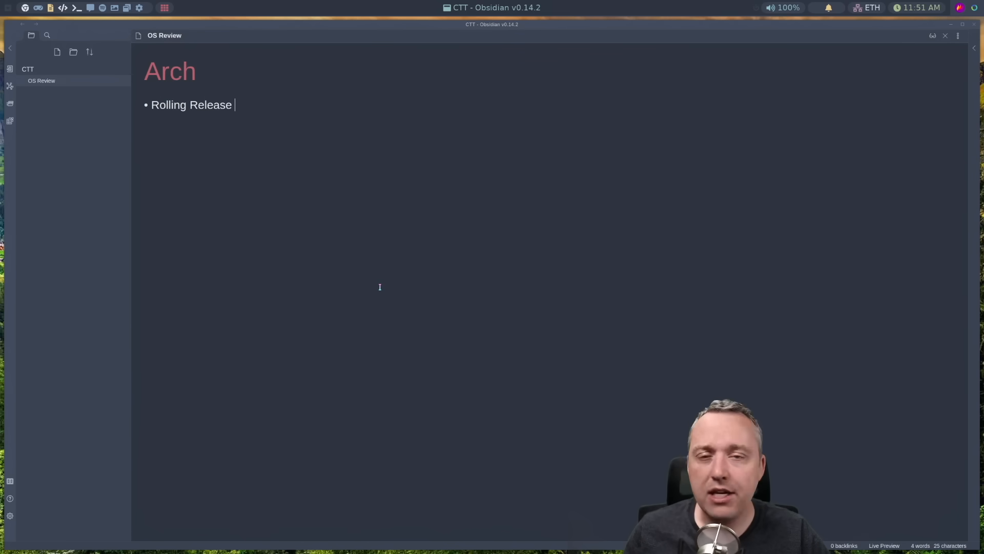
type("-")
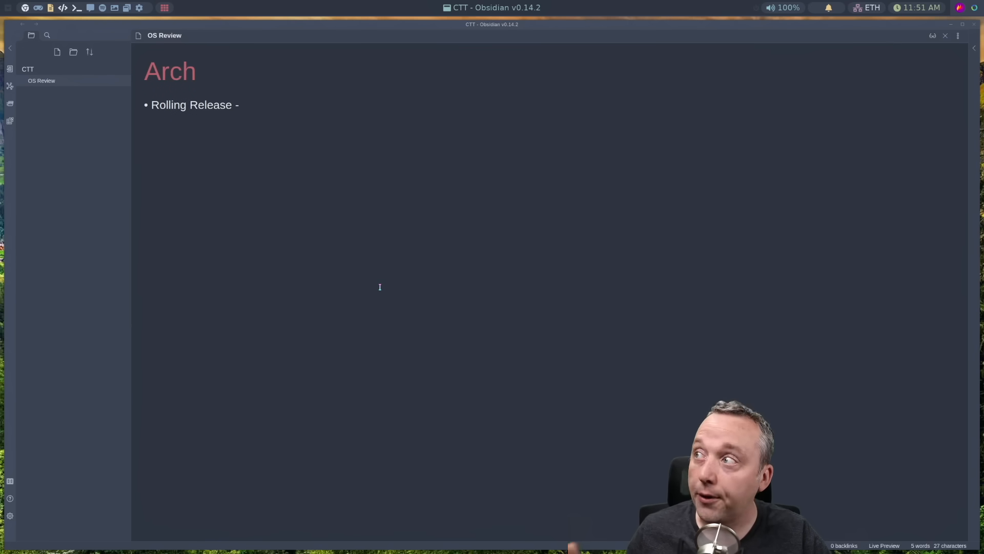
type("Lateswt")
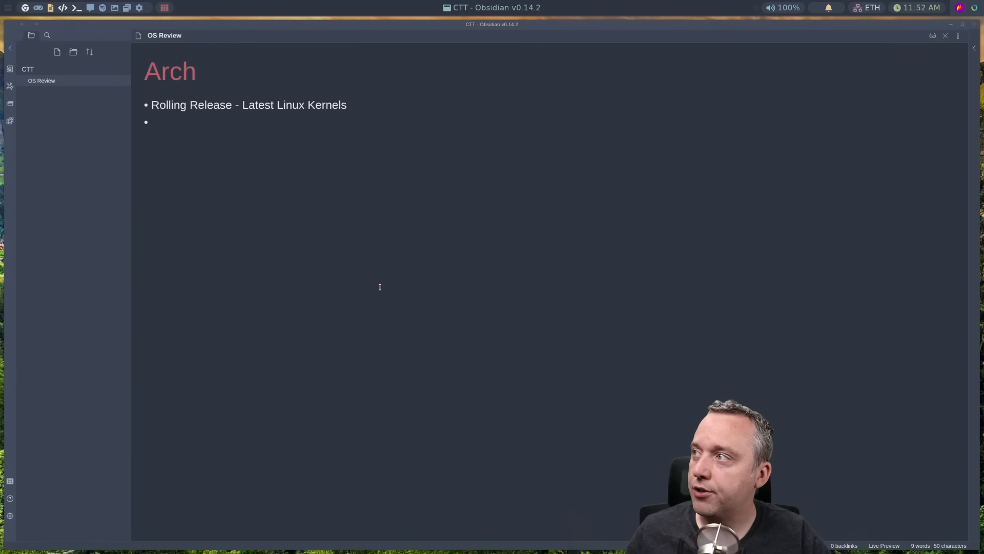
Step: Add the bullet 'AUR - Community build kit - This is flawed, sometimes updates happen'
type("AUR -")
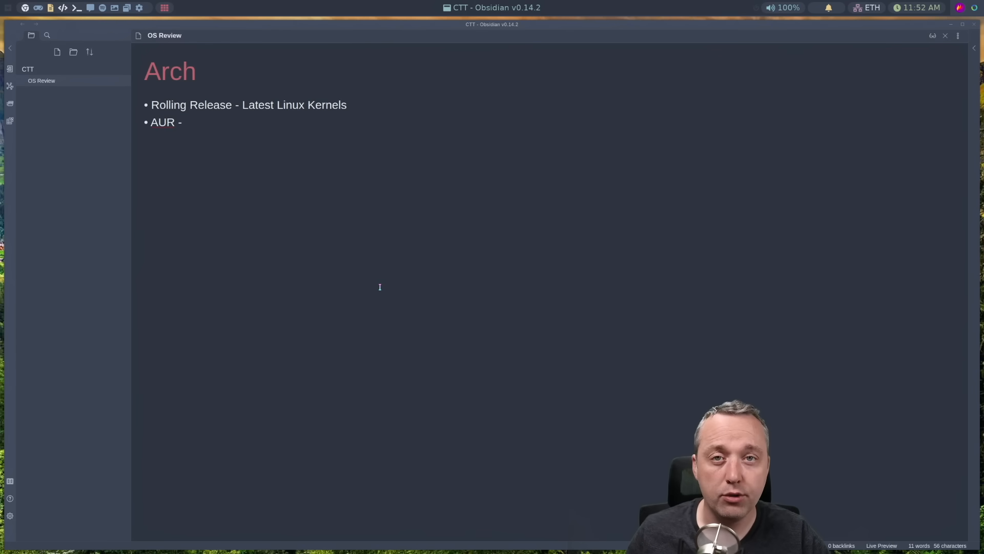
type("Community")
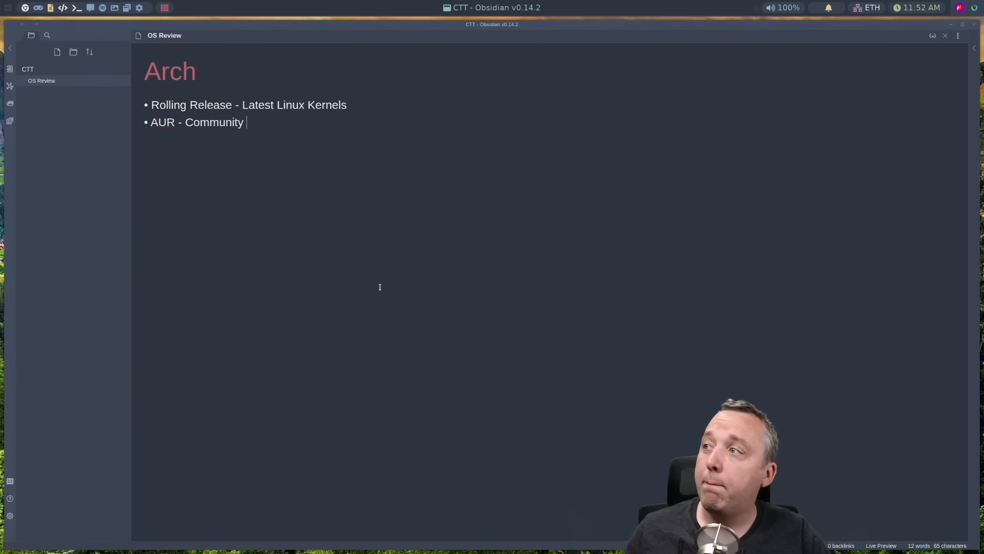
type("build kit")
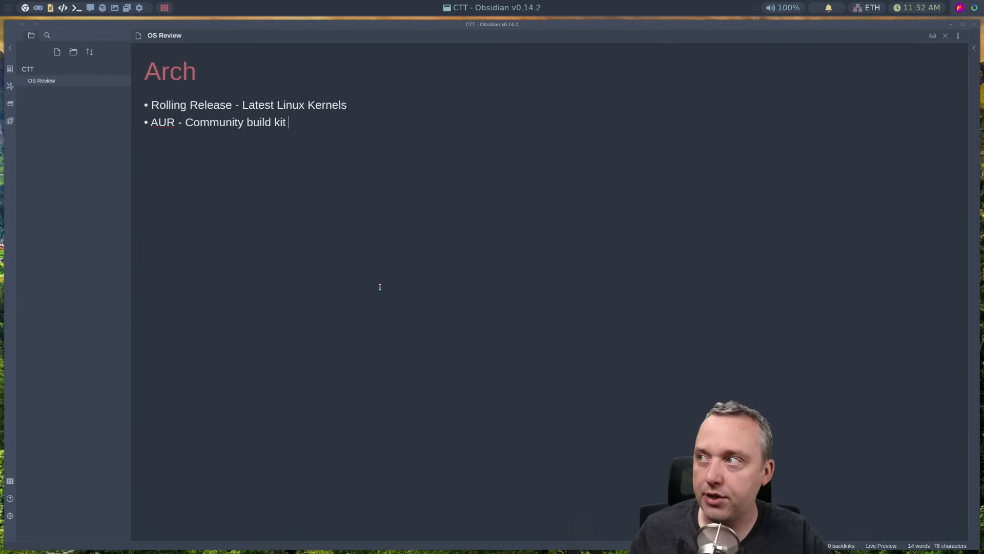
type("-")
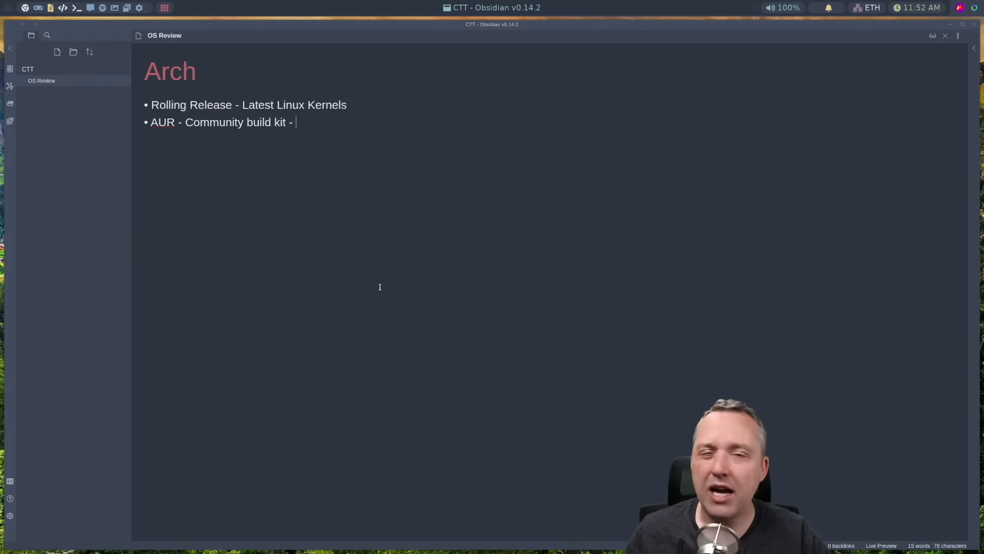
type("This is flawed, s")
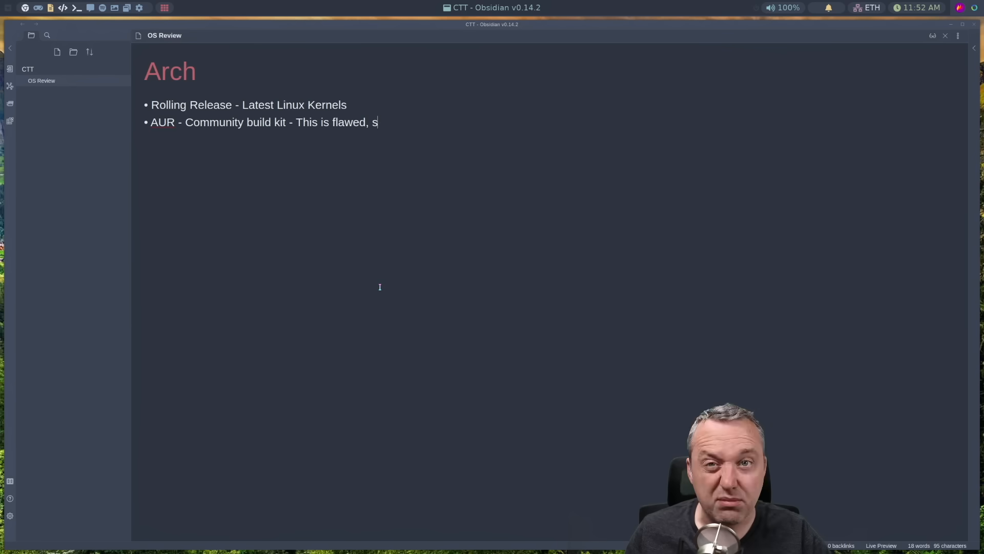
type("ometimes aren't updated or bad up")
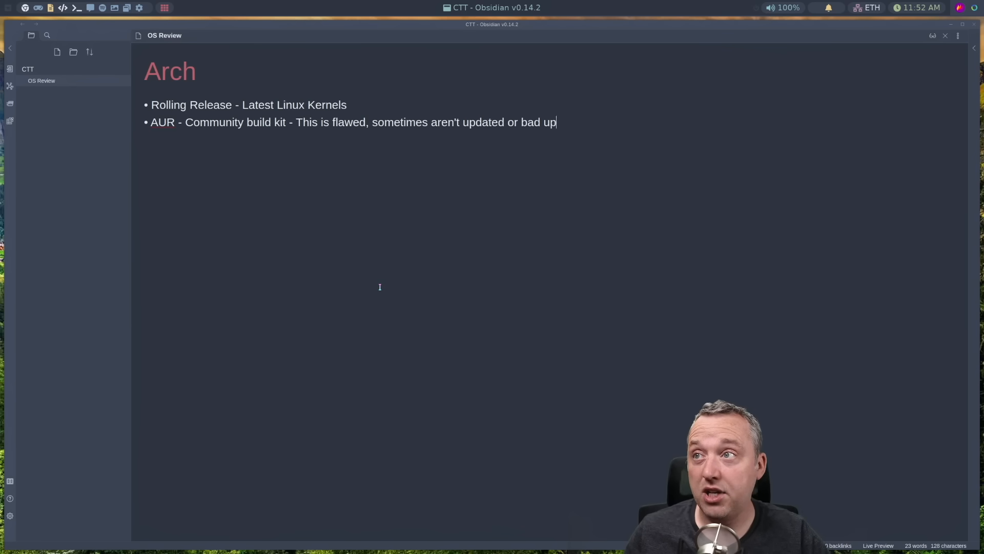
type("dates happen")
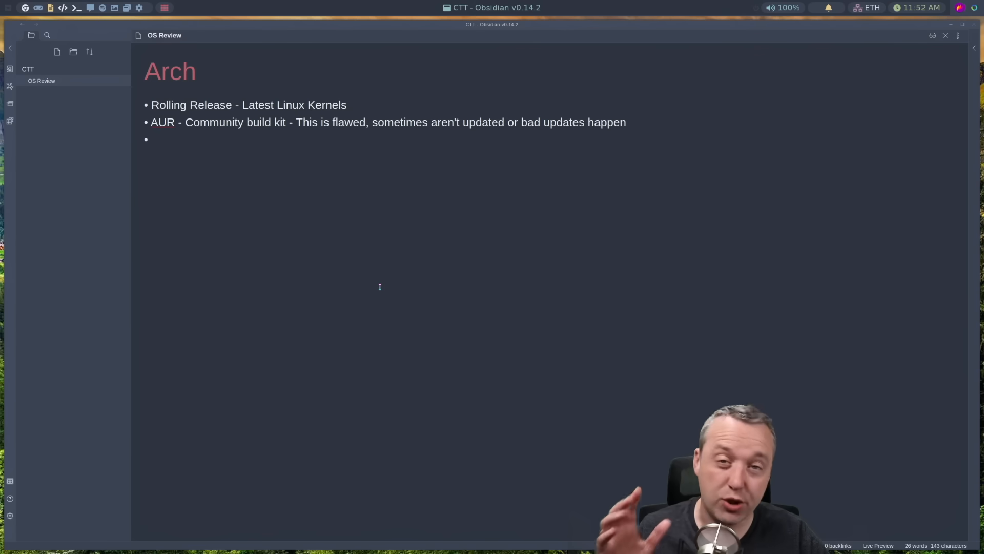
Step: Start the pacman bullet with 'pacman -Syu' and 'pacman -S git' examples
left_click(154, 139)
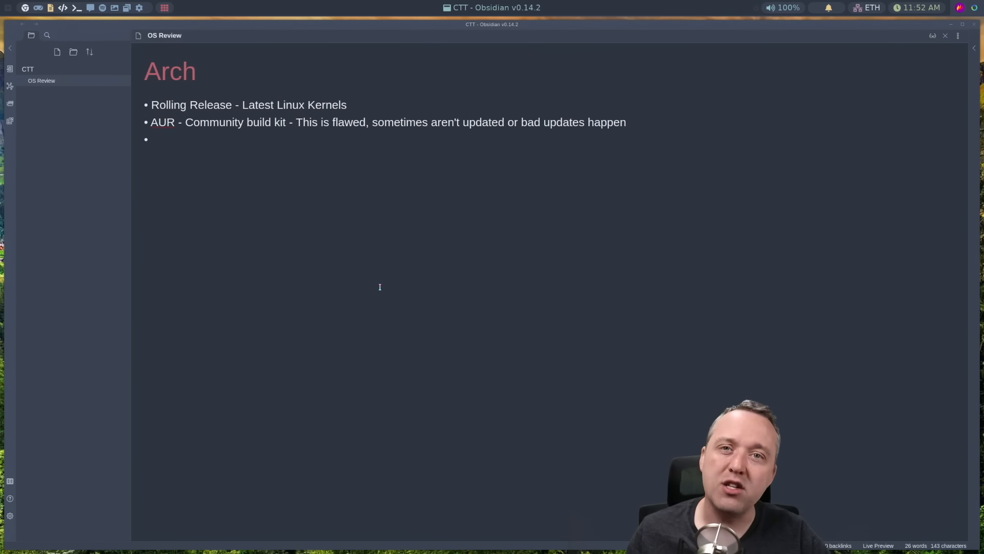
type("pacman")
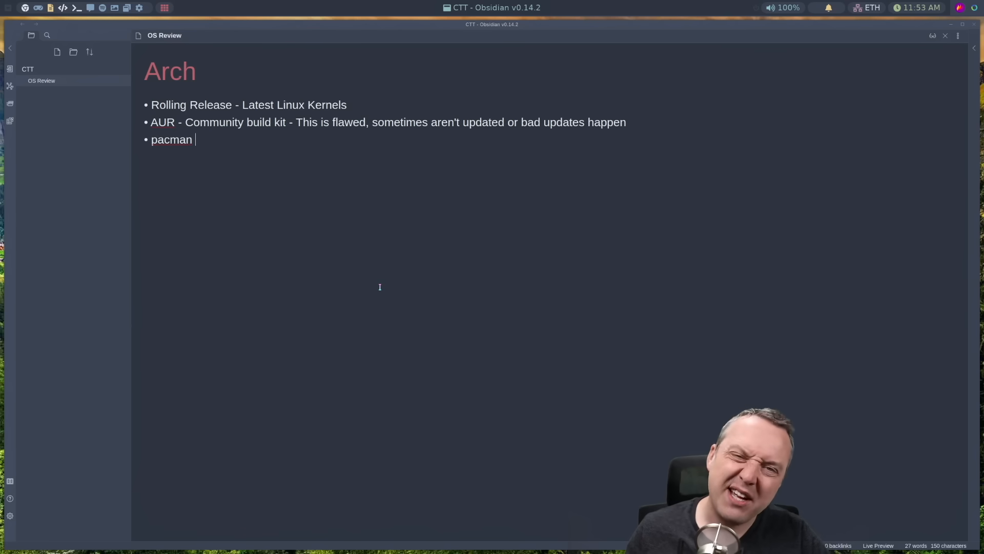
type("0")
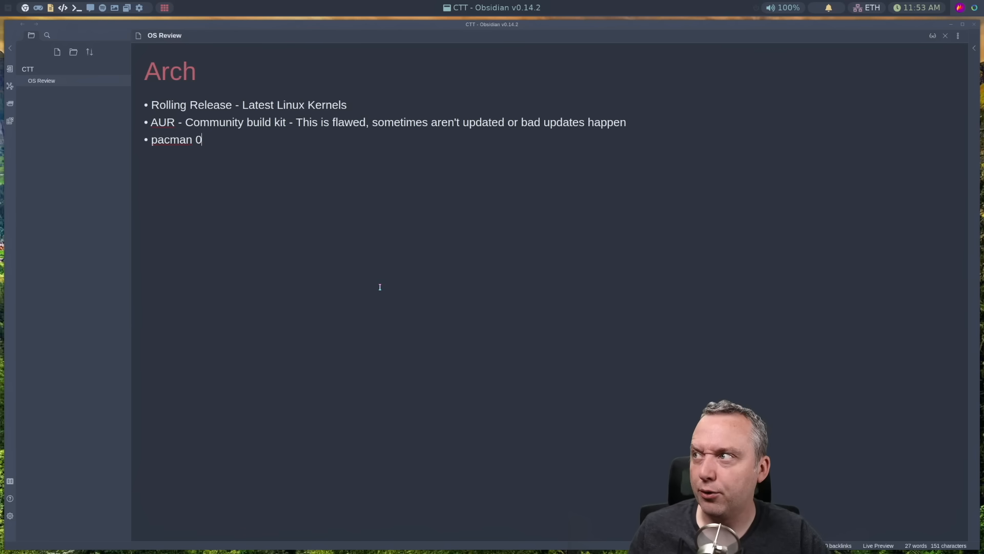
type("-S")
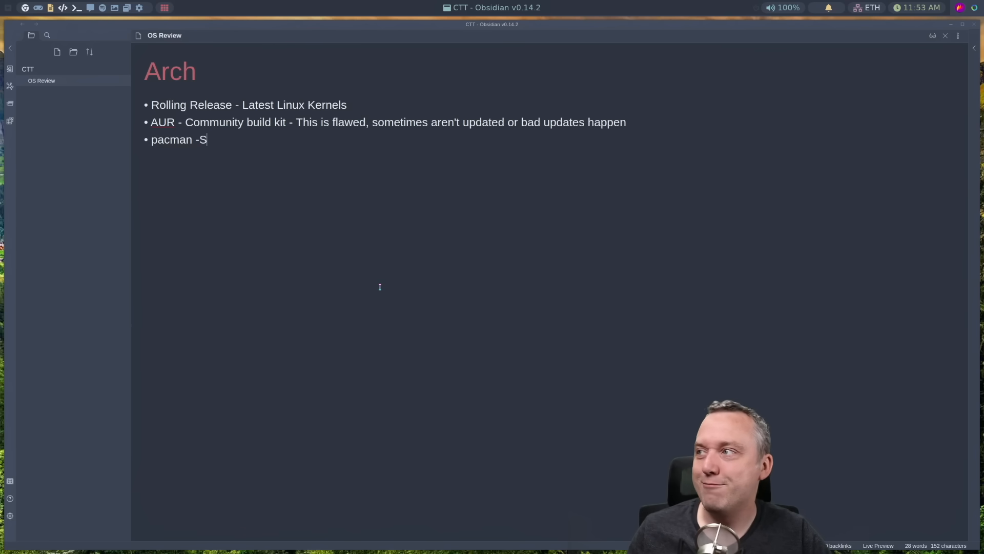
type("yu")
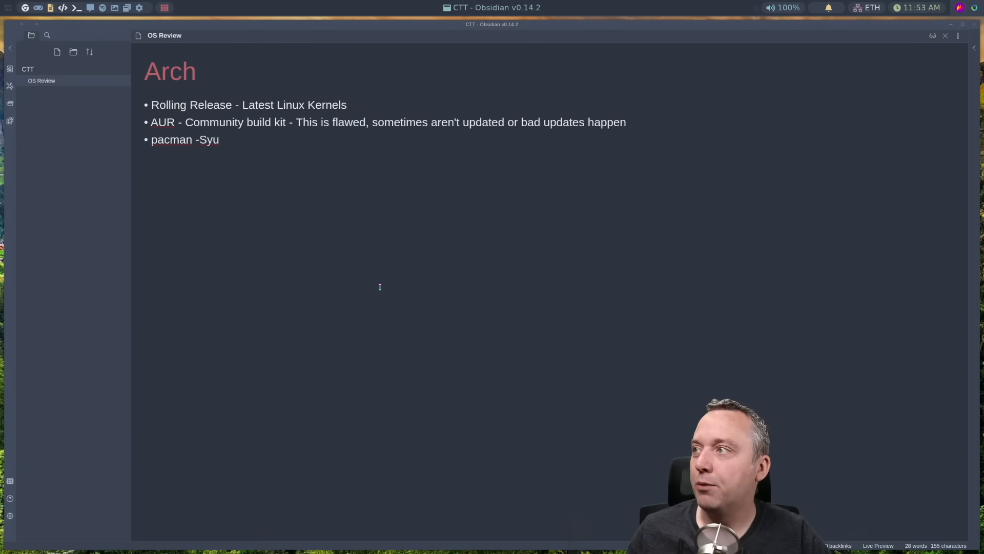
type("pacman -S")
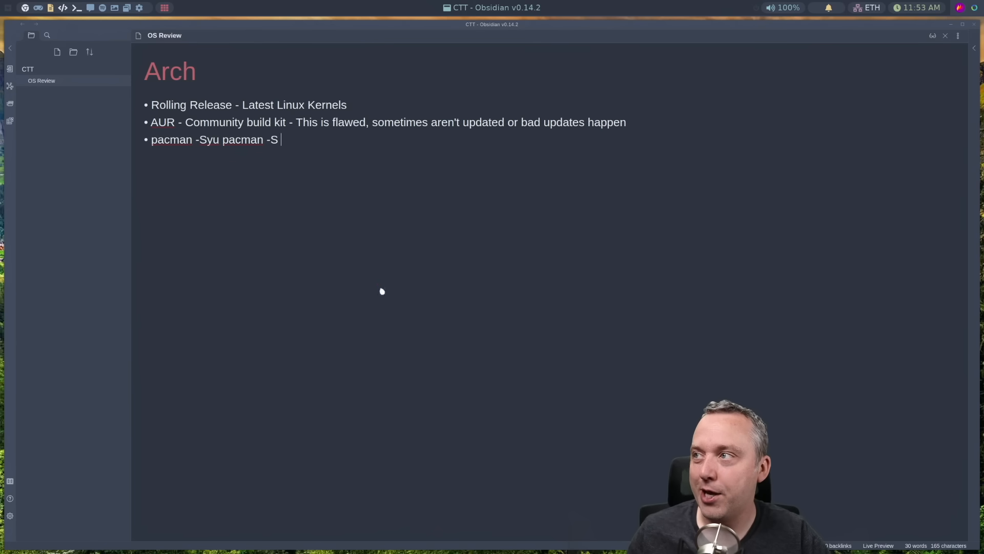
type("git")
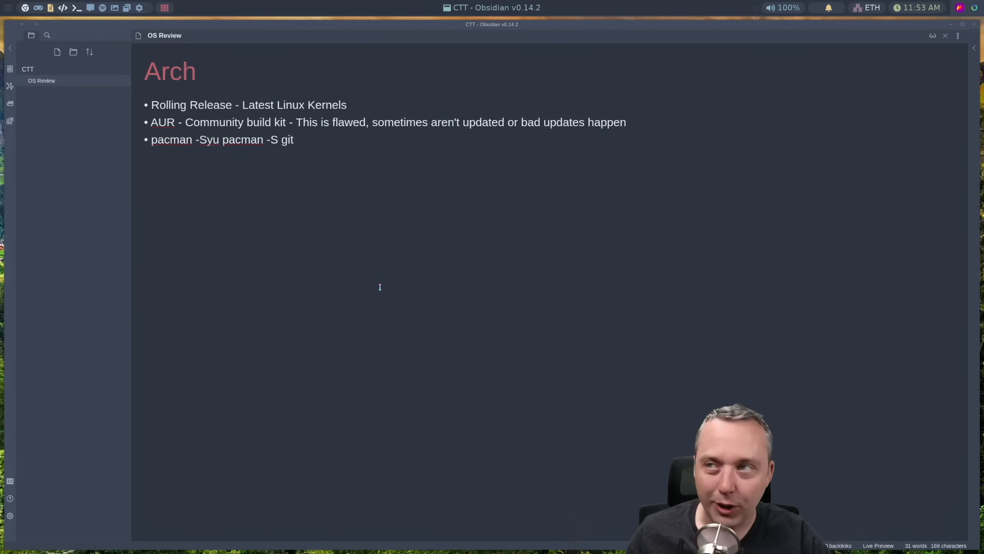
Step: Add 'pacman -Qi' and the 'Funky syntax' remark, then move to a new line
type("pac")
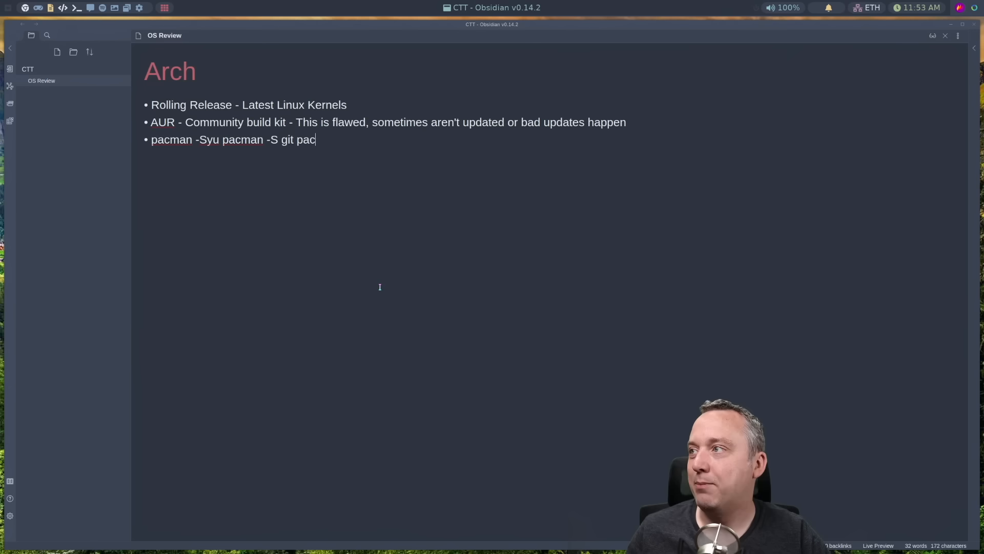
type("man -")
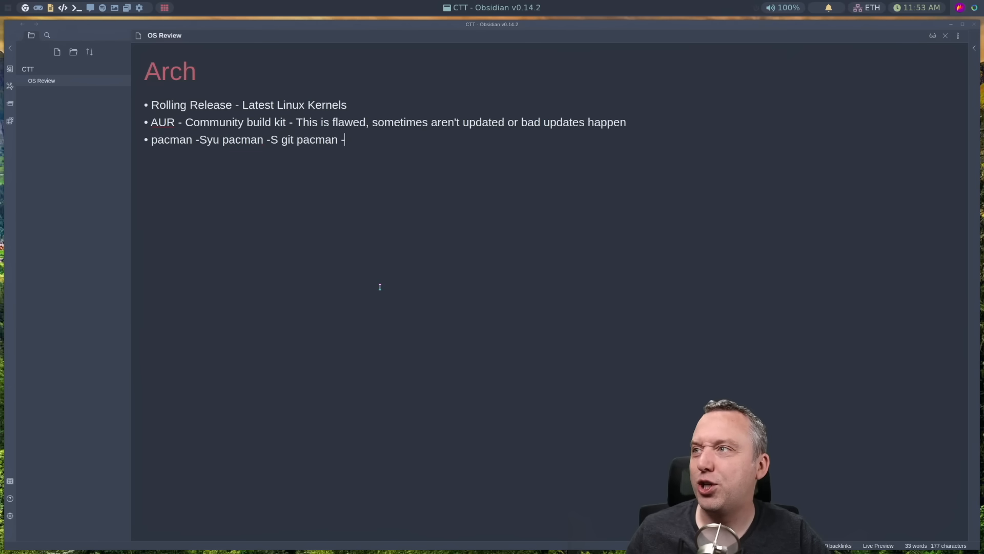
type("Qi")
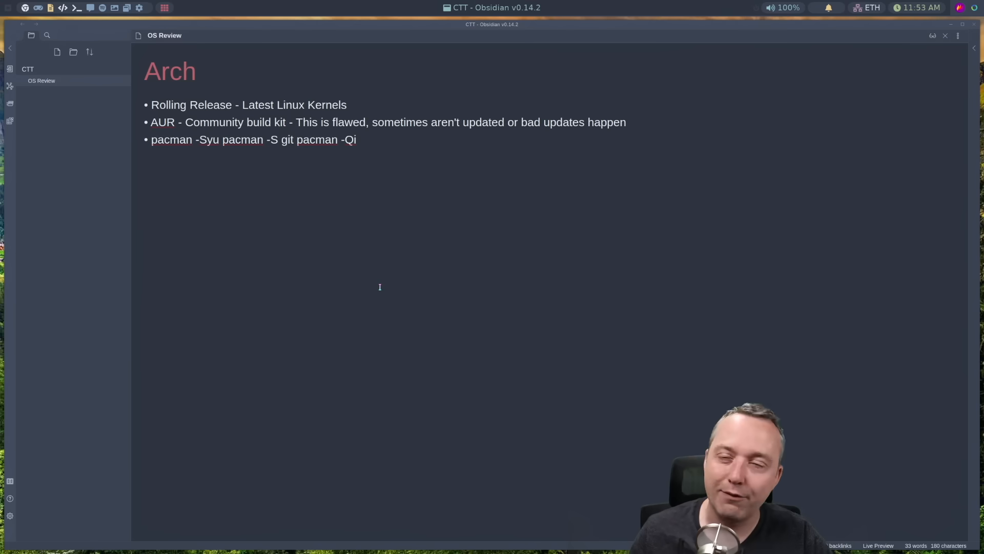
type("-")
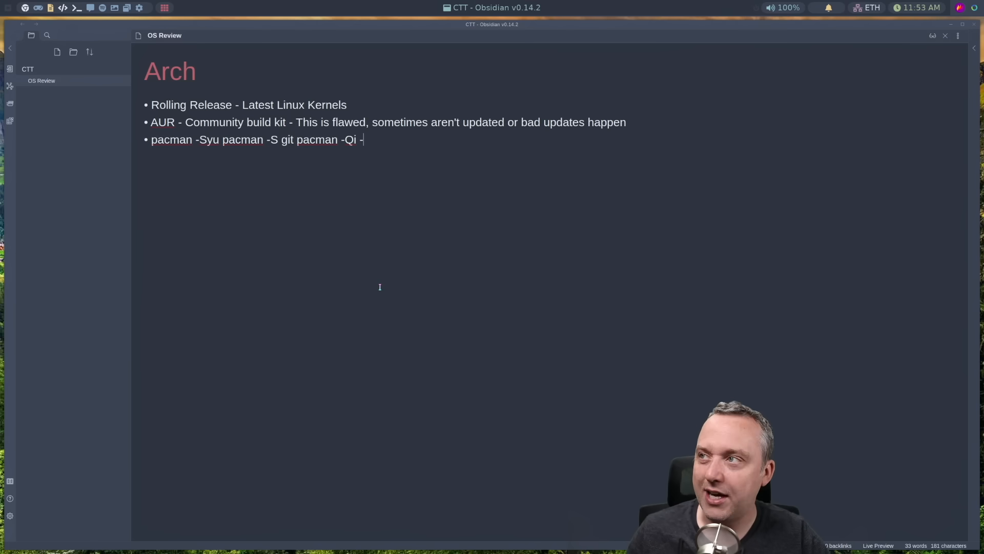
type("Funky")
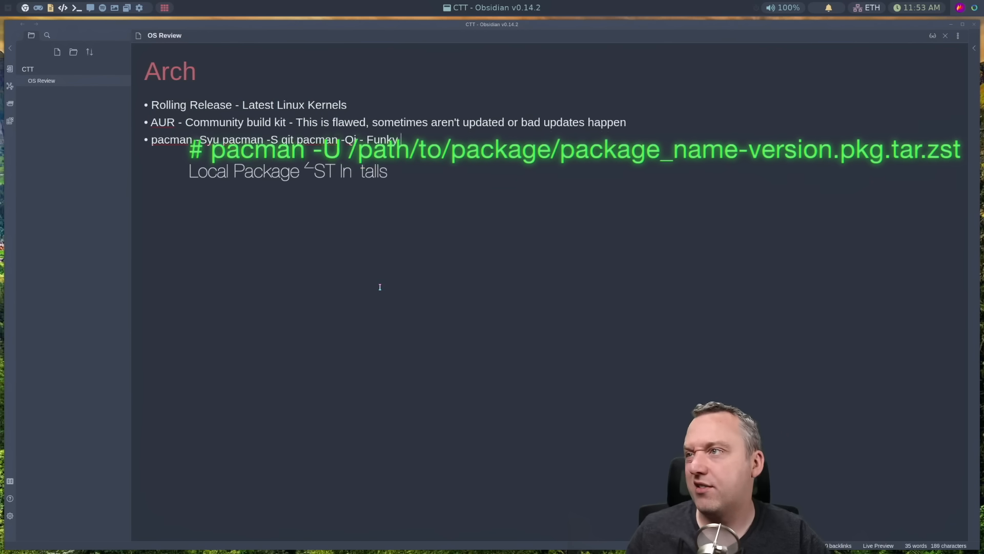
type("syntax")
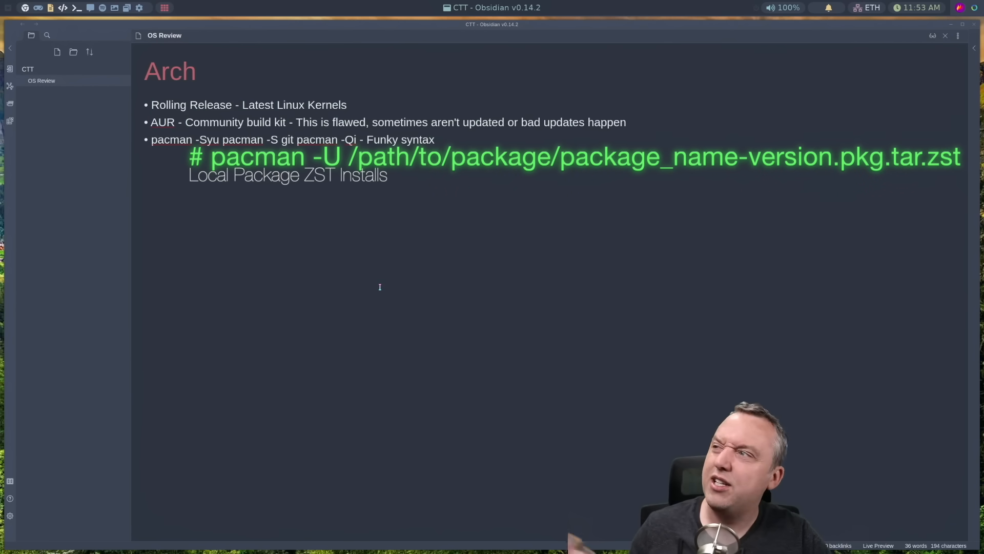
left_click(433, 140)
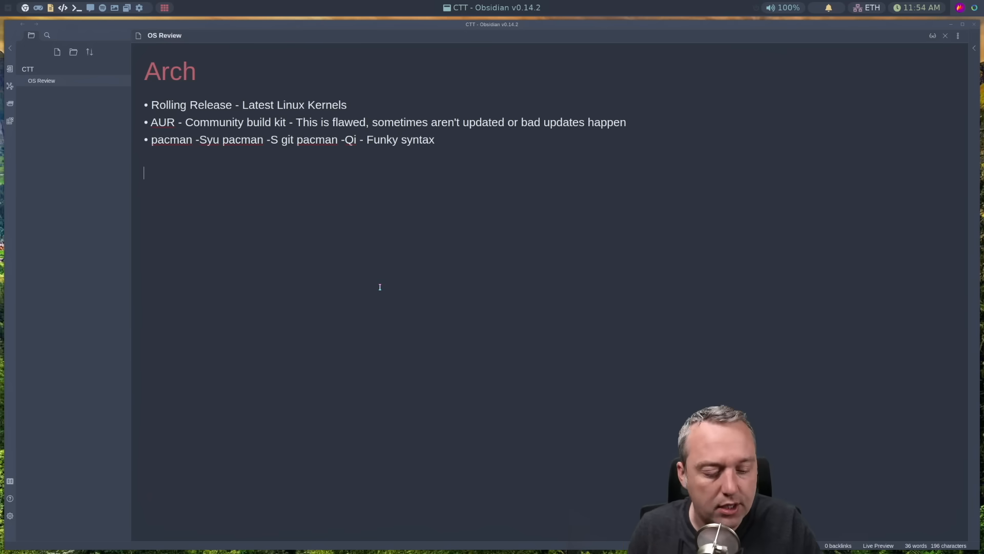
Step: Add a '# Debian / Ubuntu / Linux Mint' heading with bullet 'Stable Release - typically 6-24 months behind'
type("#")
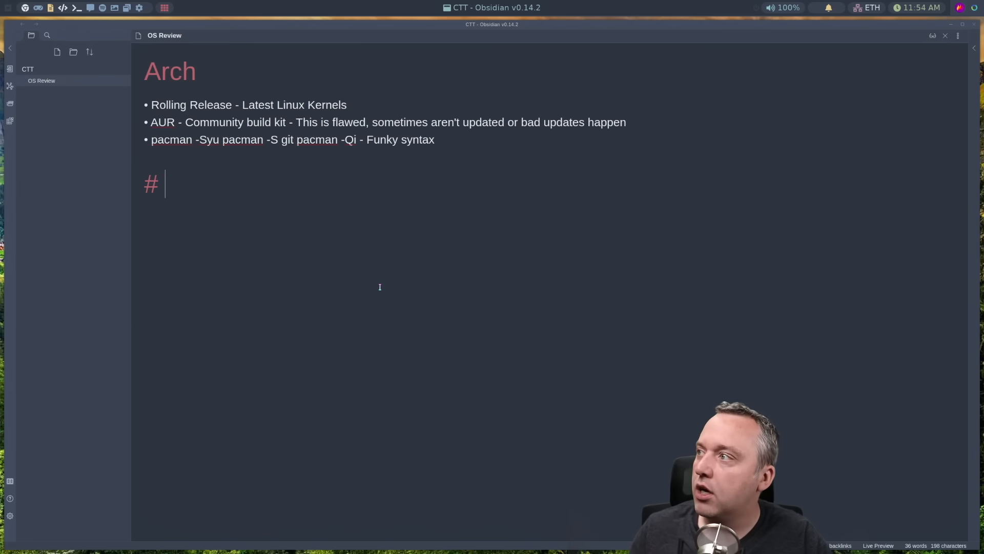
type("Debina")
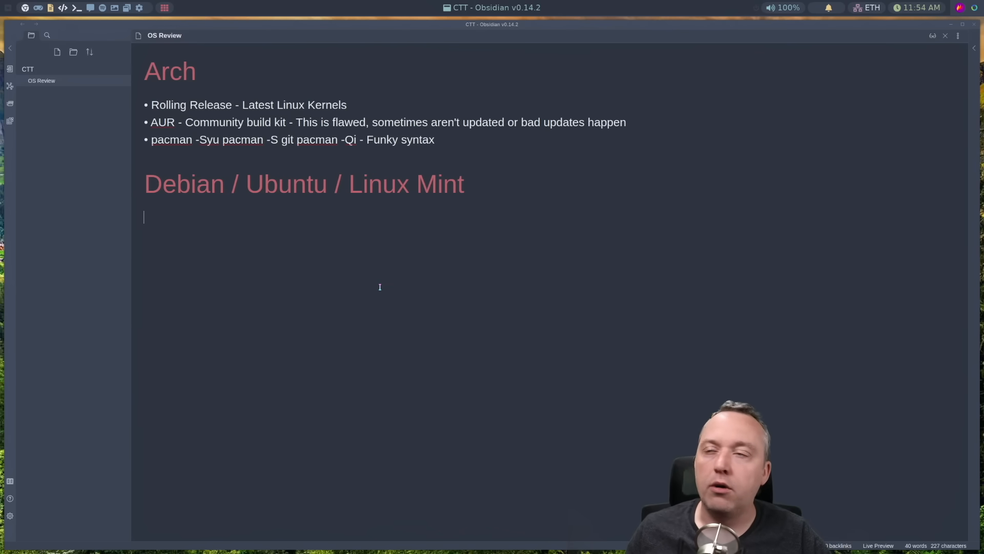
type("•")
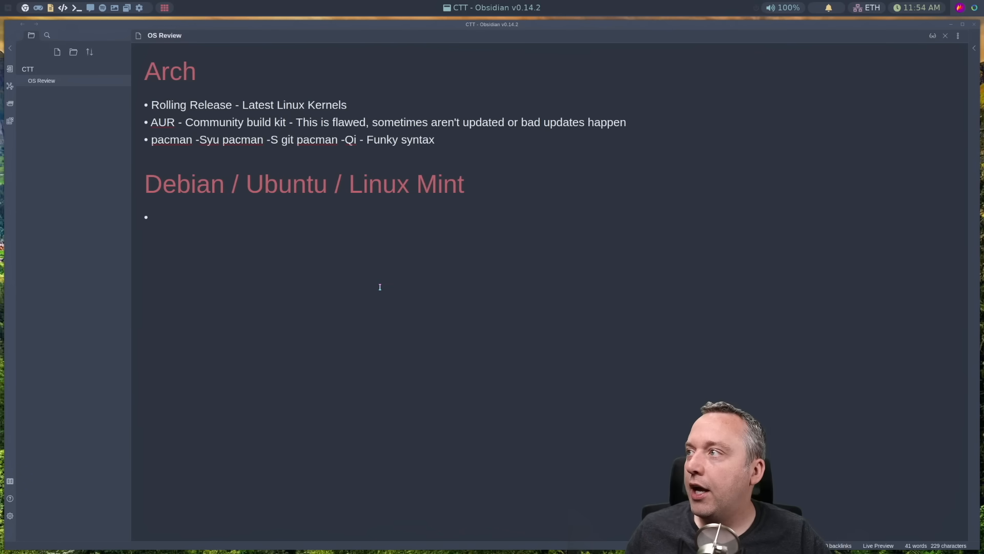
type("St")
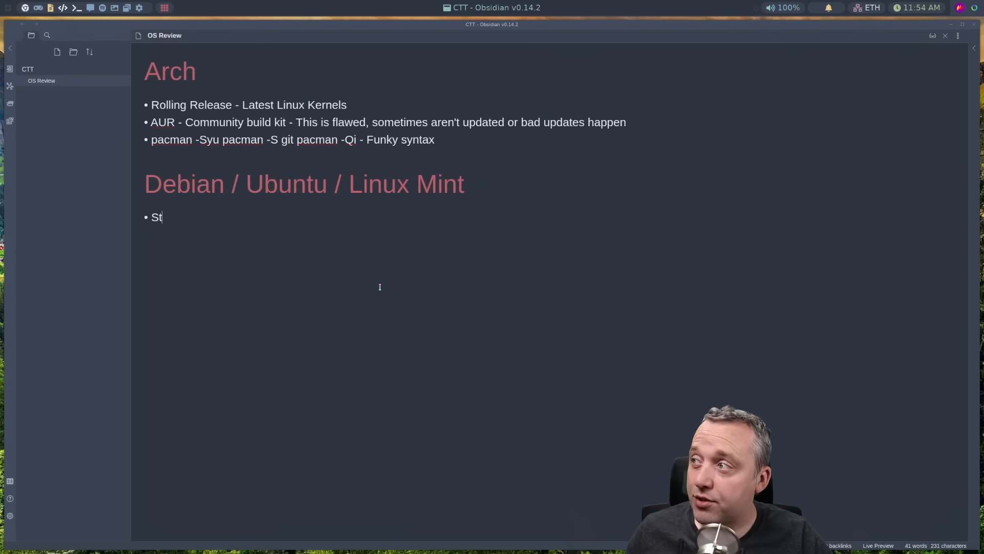
type("able Release - t")
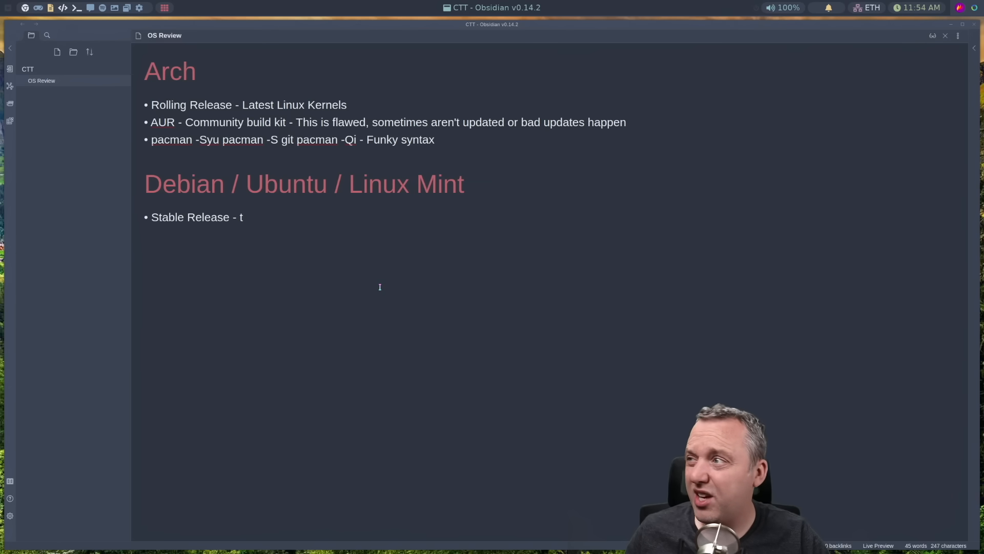
type("ypically 6")
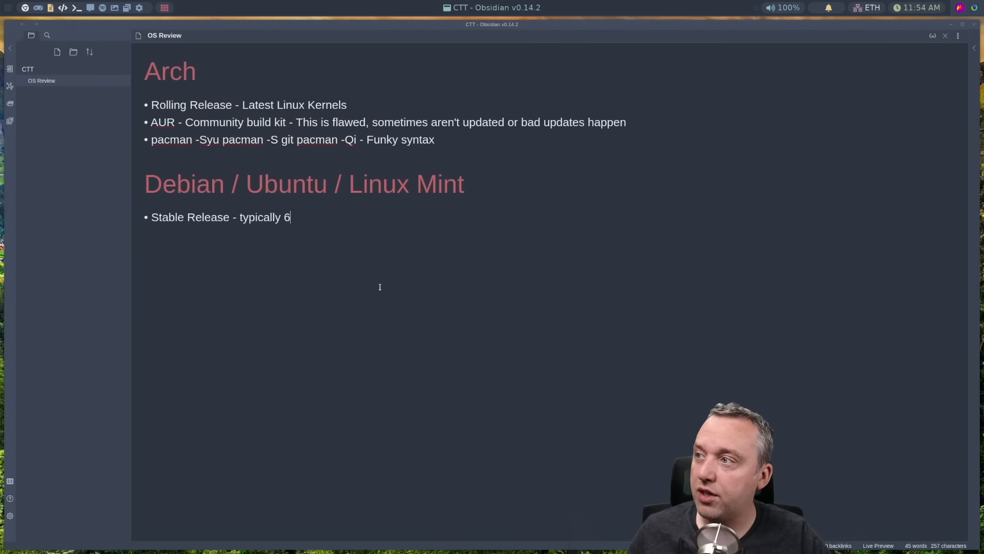
type("-24 month")
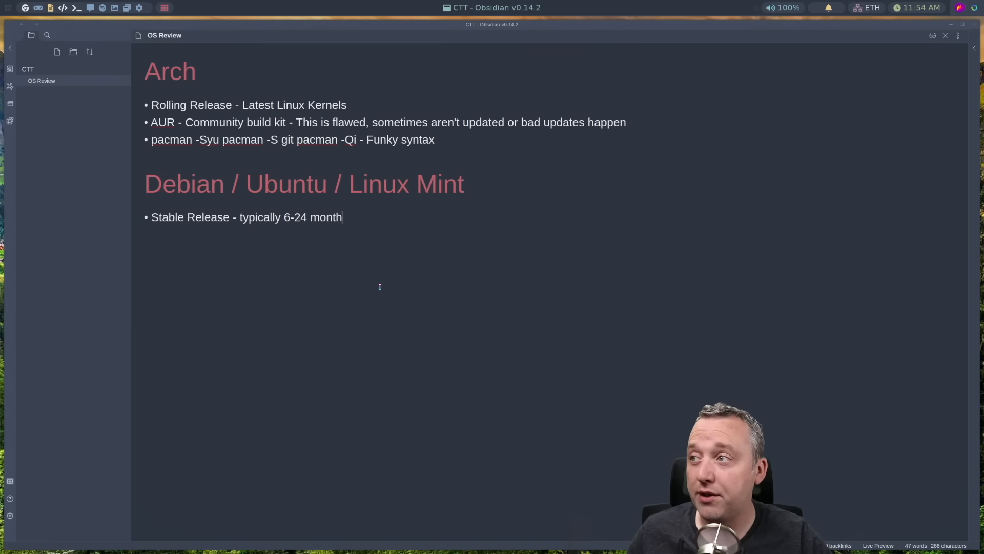
type("s behind")
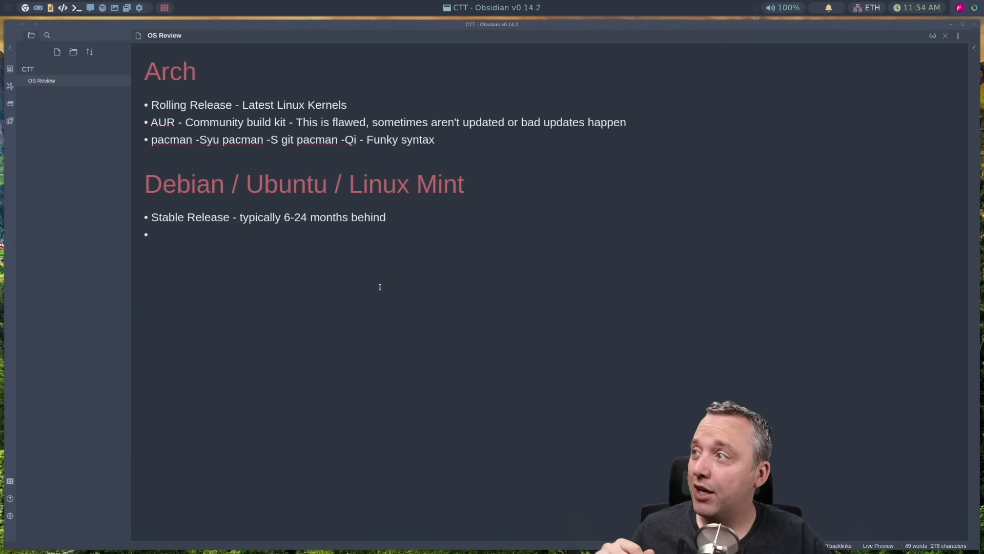
left_click(154, 235)
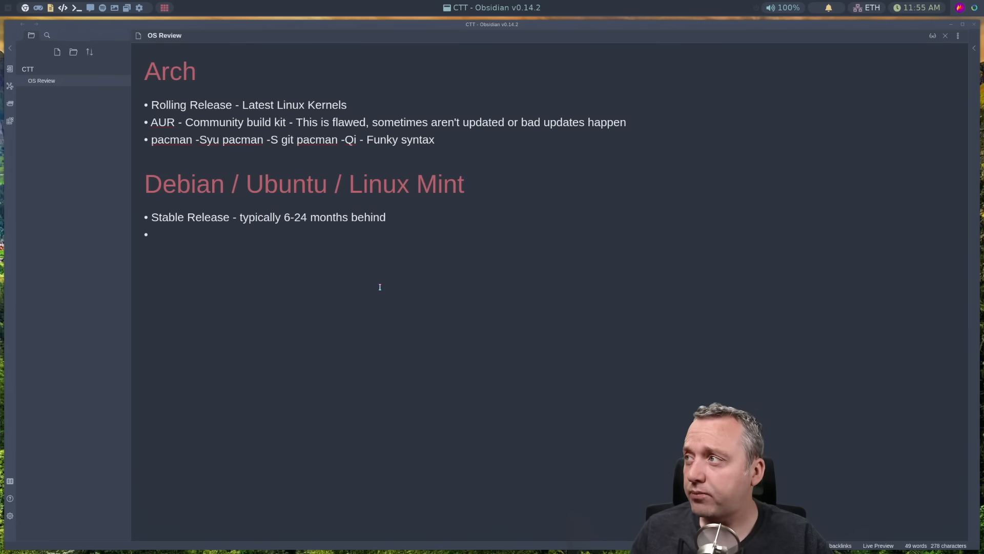
Step: Add 'apt - the most common package manager $ apt install git or $ apt purge git but it is old.'
type("apt -")
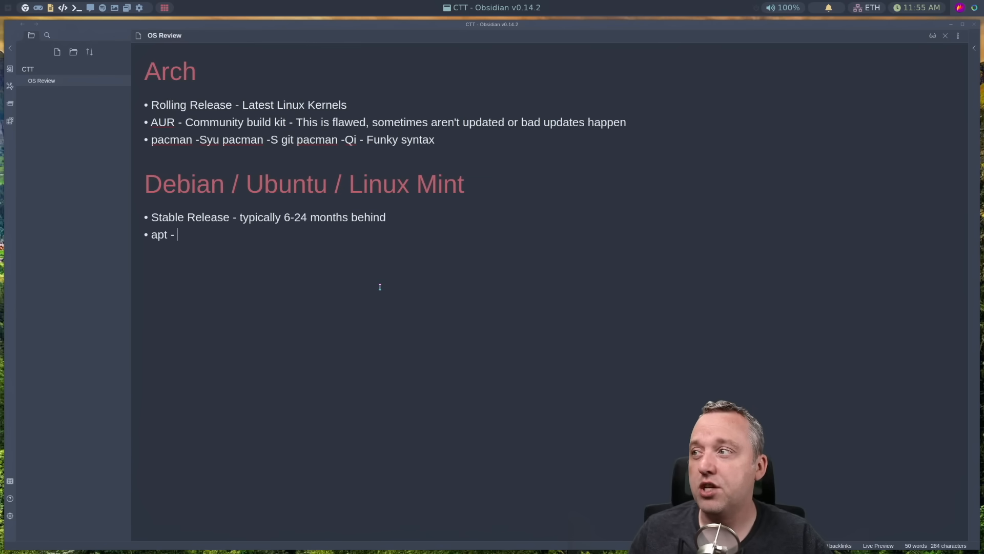
type("the most common pac")
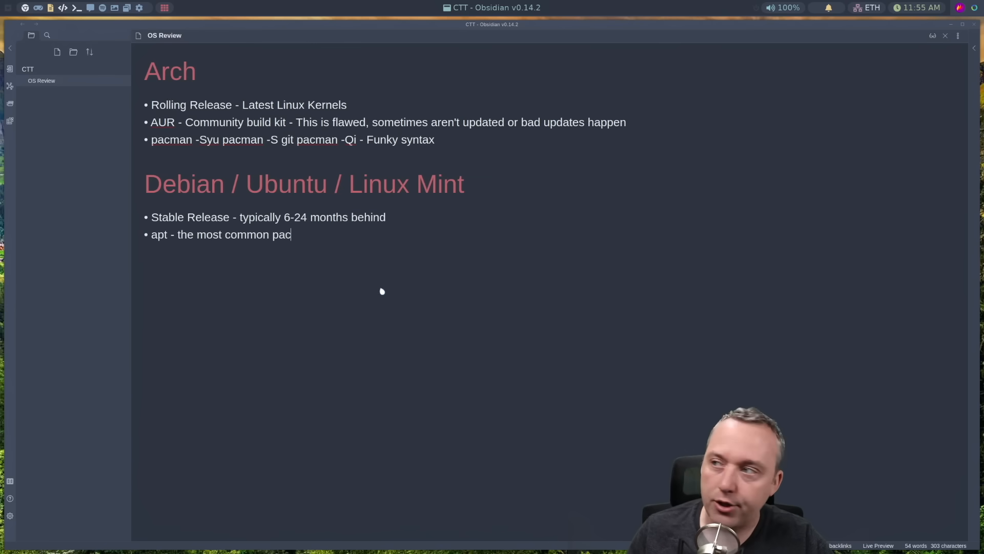
type("kage manager")
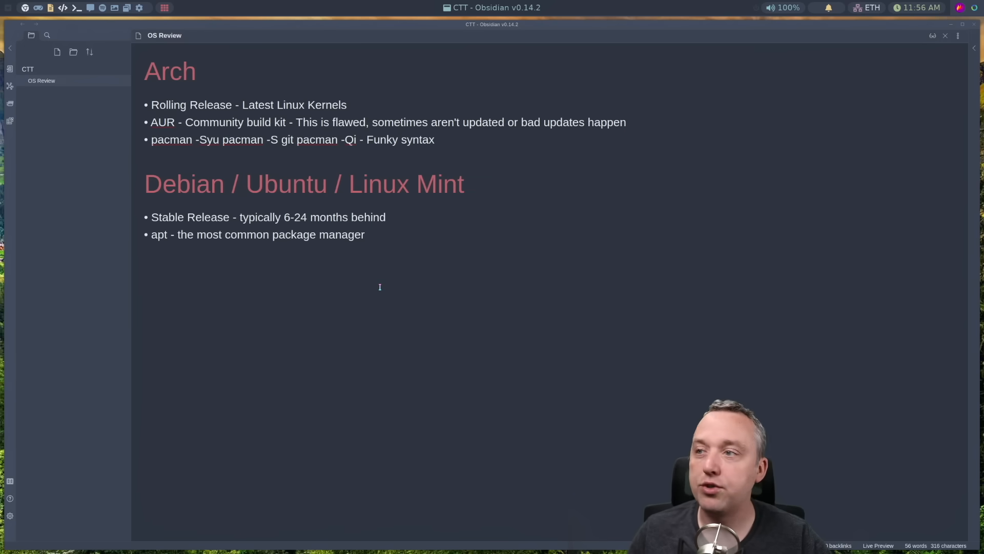
type("$ apt")
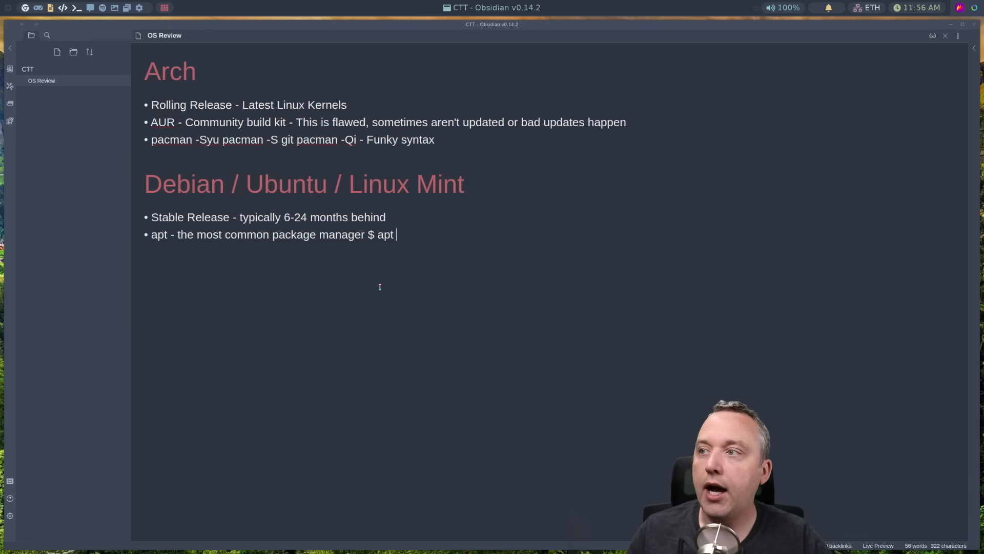
type("install git")
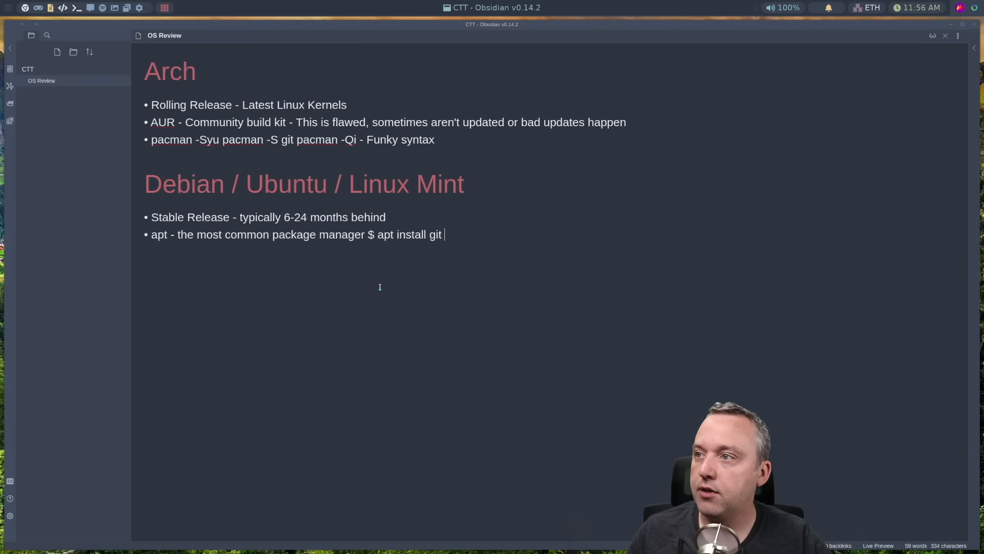
type("or $ apt purge git")
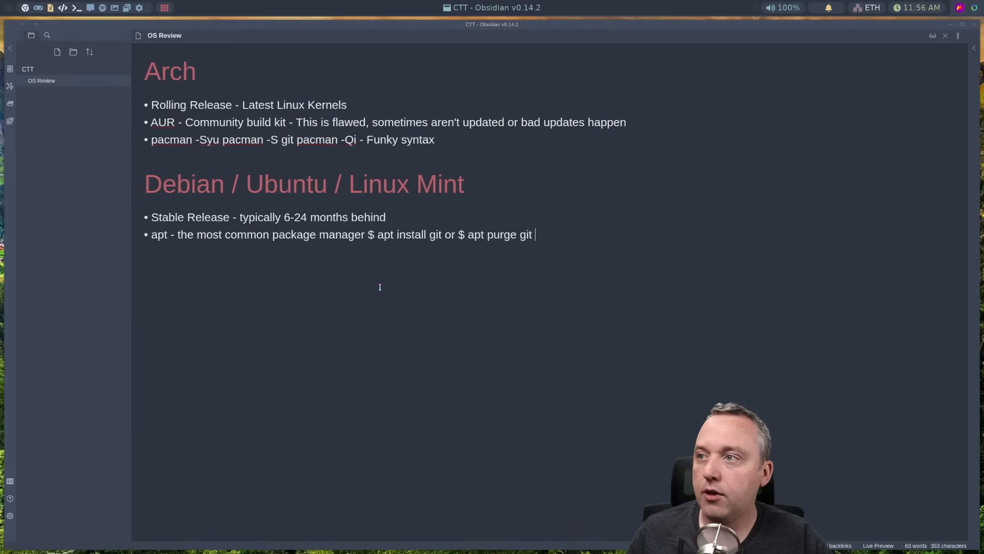
type("or $ apt find")
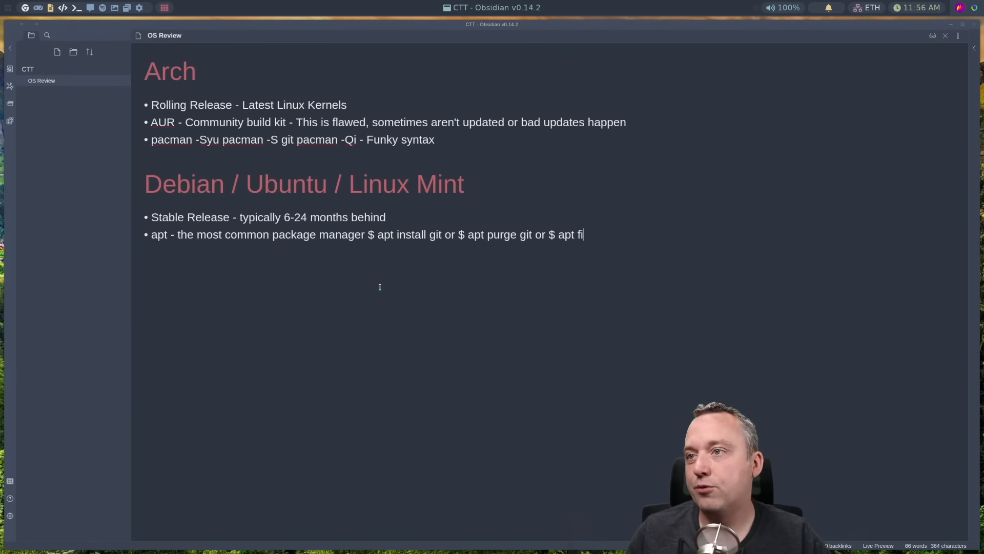
type("search")
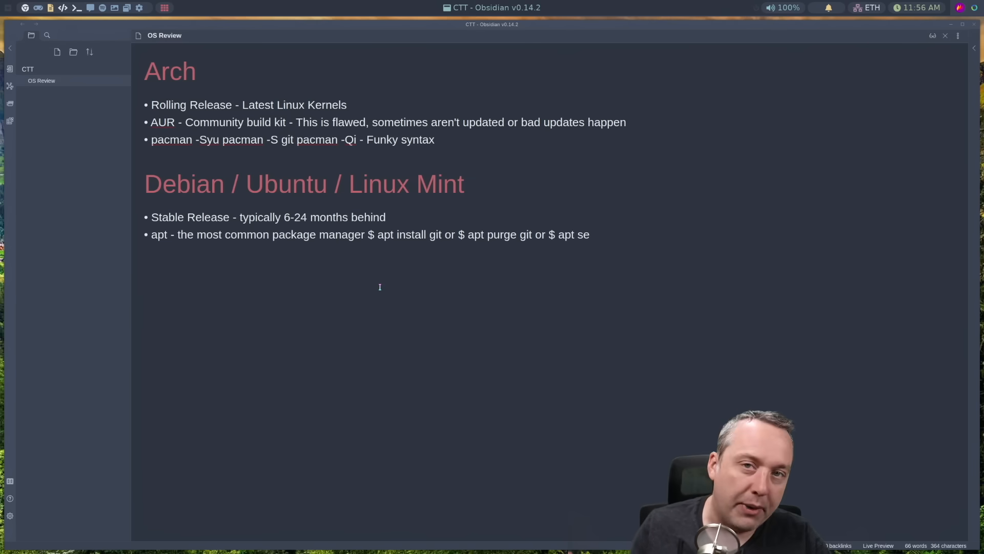
key("BackSpace")
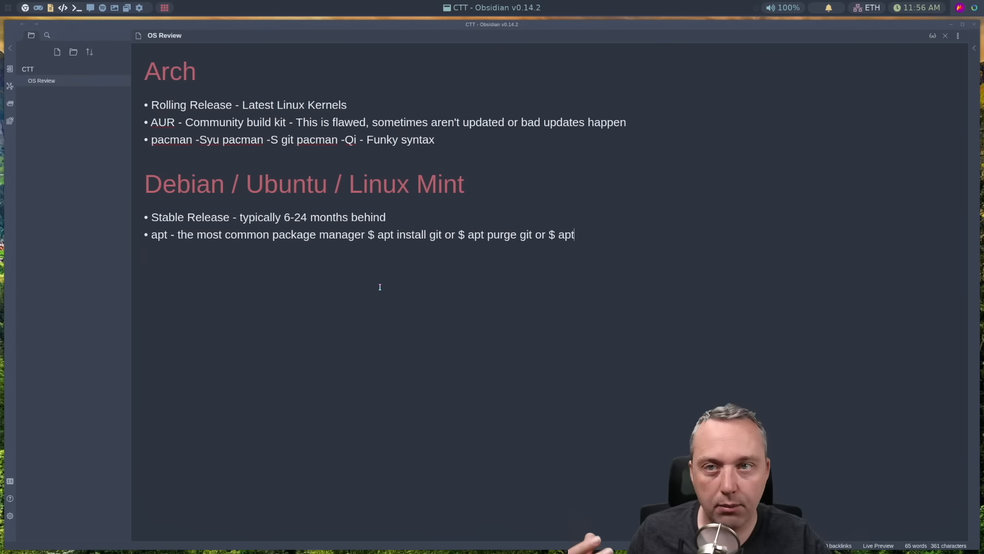
type("but it is old.")
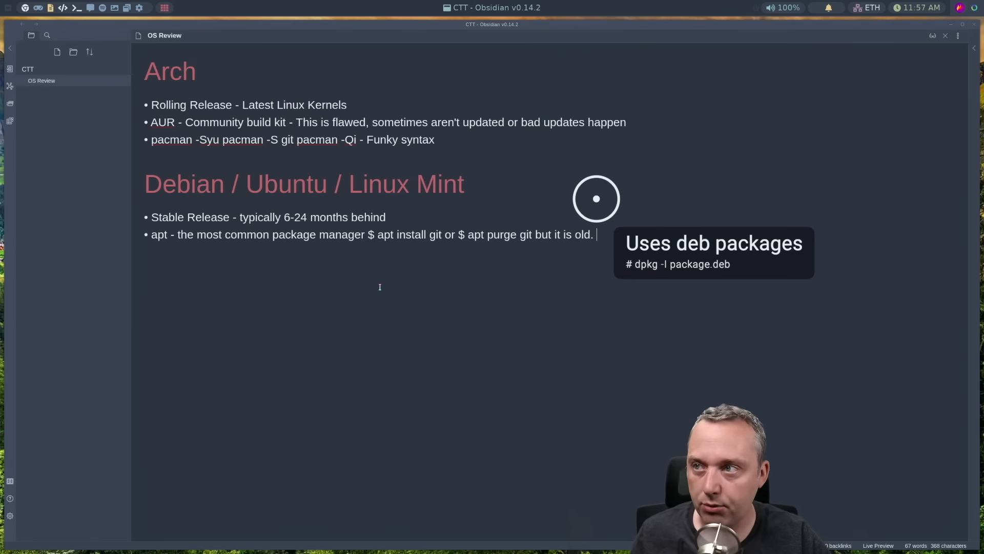
Step: Add a '# Fedora' heading with a 'Rolling Release' bullet
type("# Fedor")
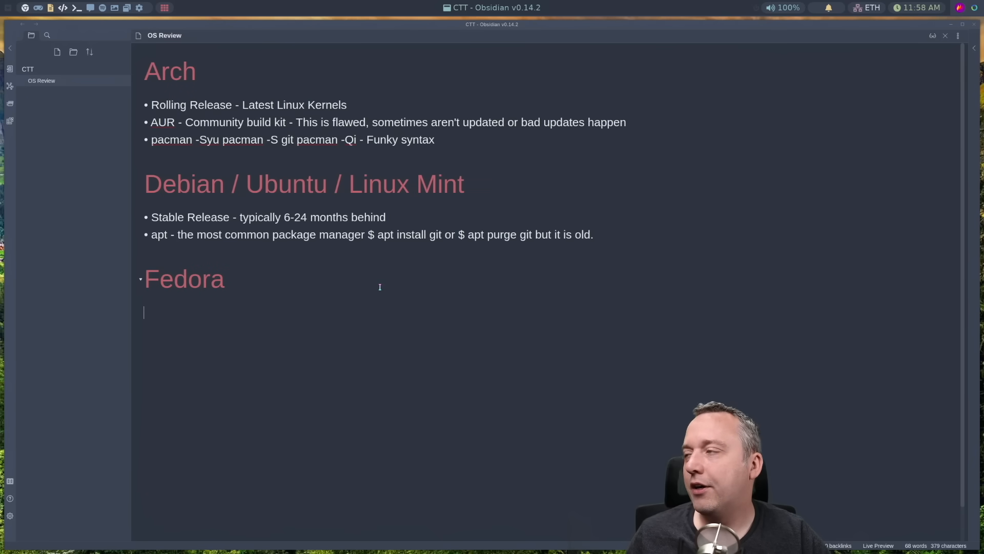
type("-")
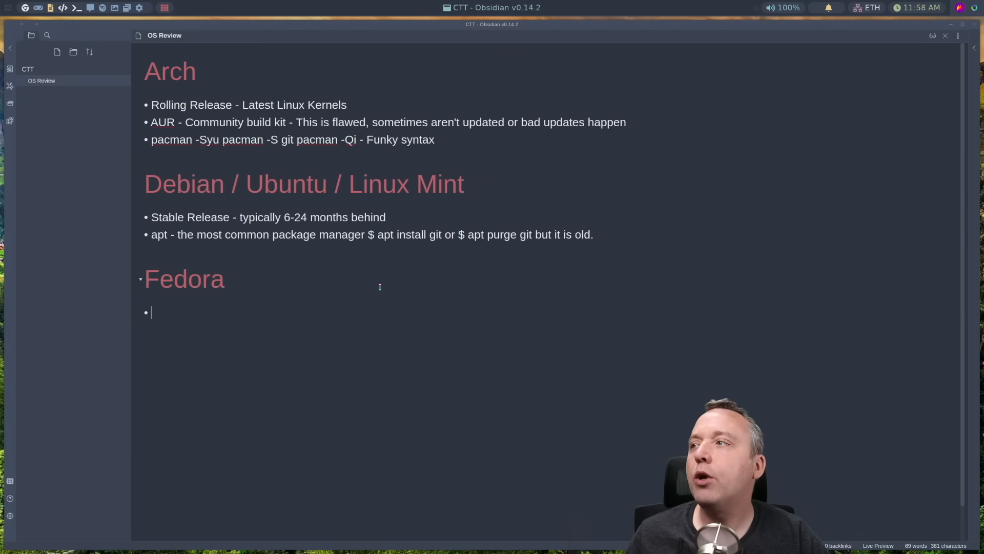
type("Rolling Release")
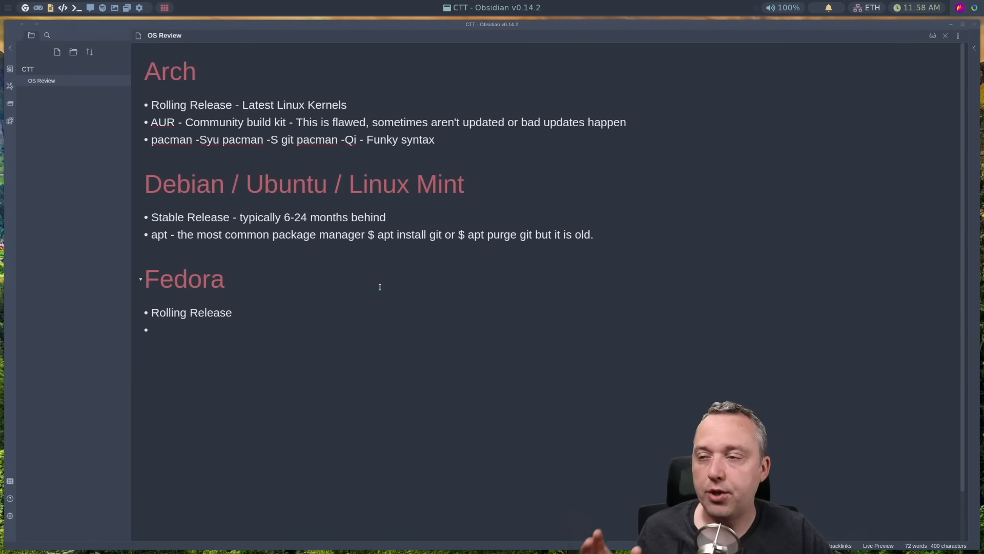
Step: Add the bullet 'dnf / yum - dnf install dnf remove dnf search'
left_click(153, 329)
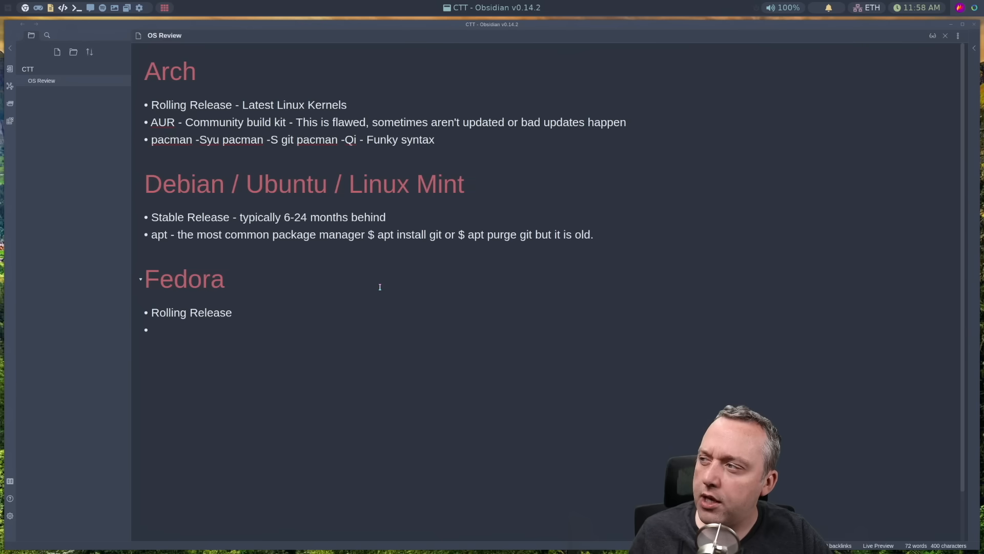
type("dnf / ym")
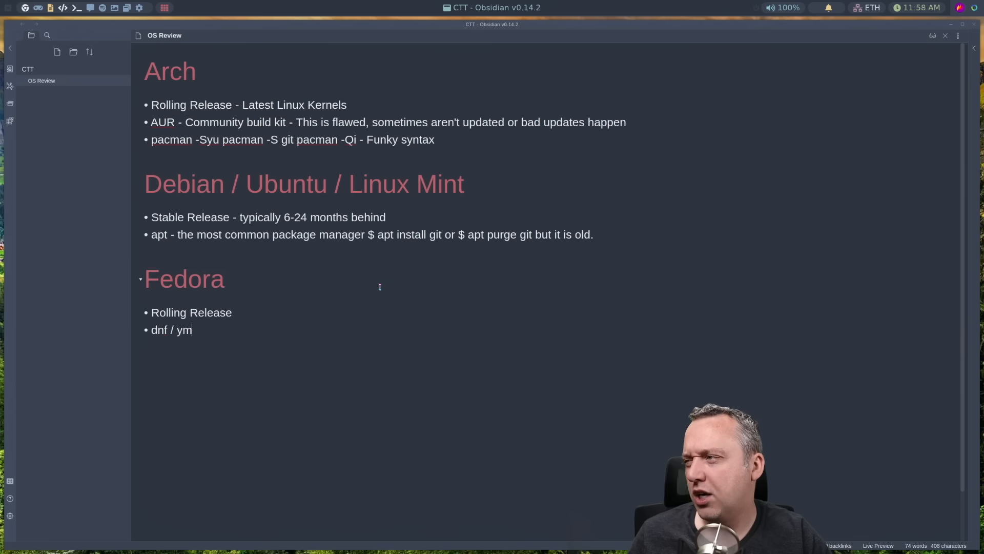
type("u")
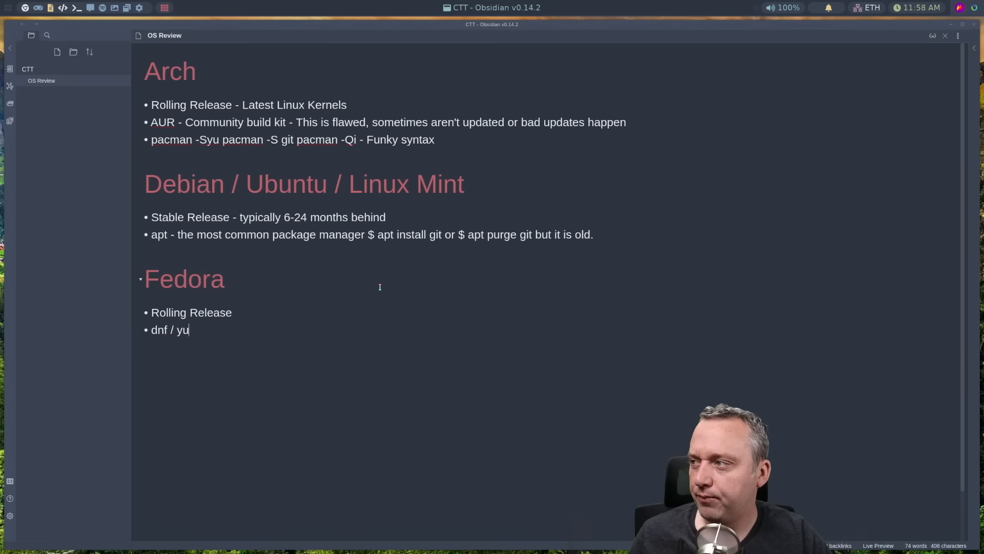
type("m")
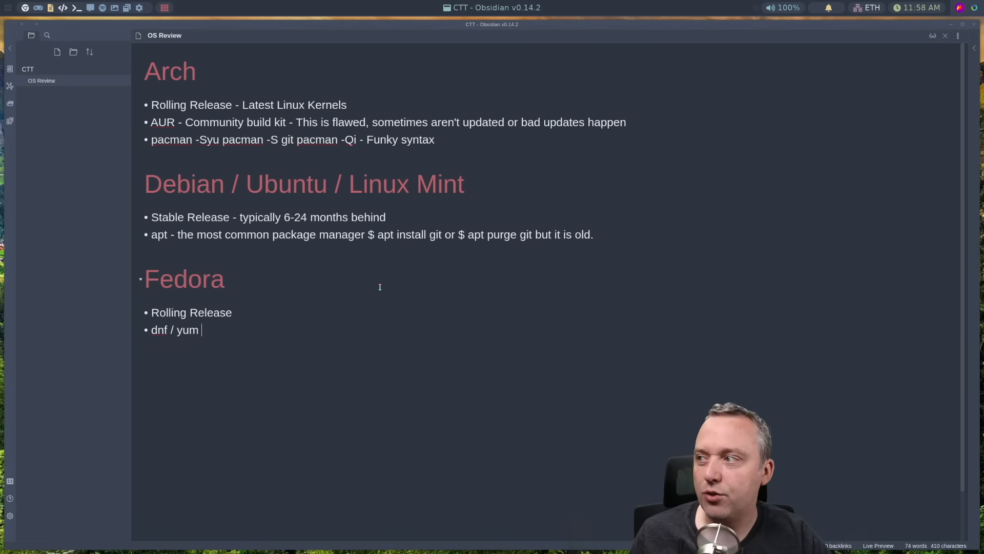
type("-")
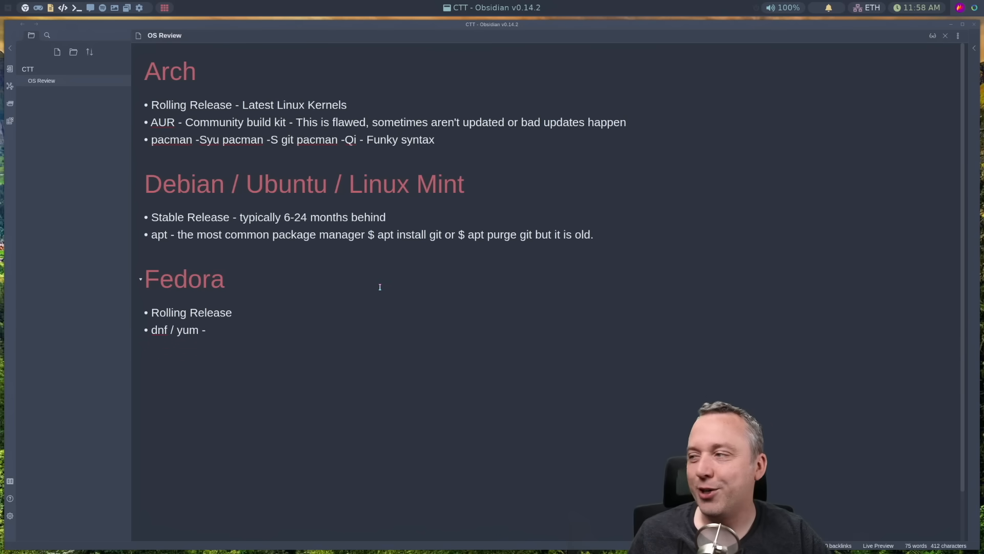
left_click(209, 330)
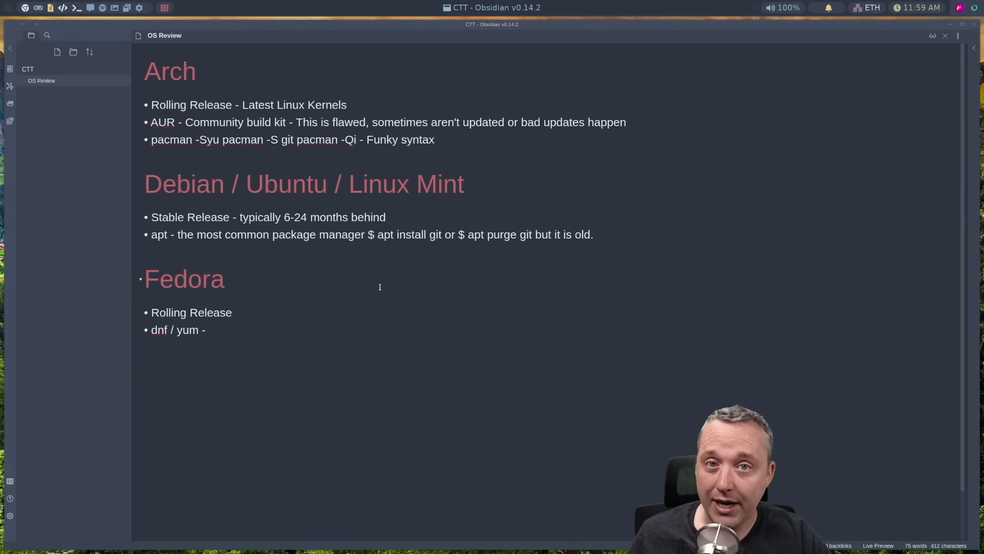
type("dnf insta")
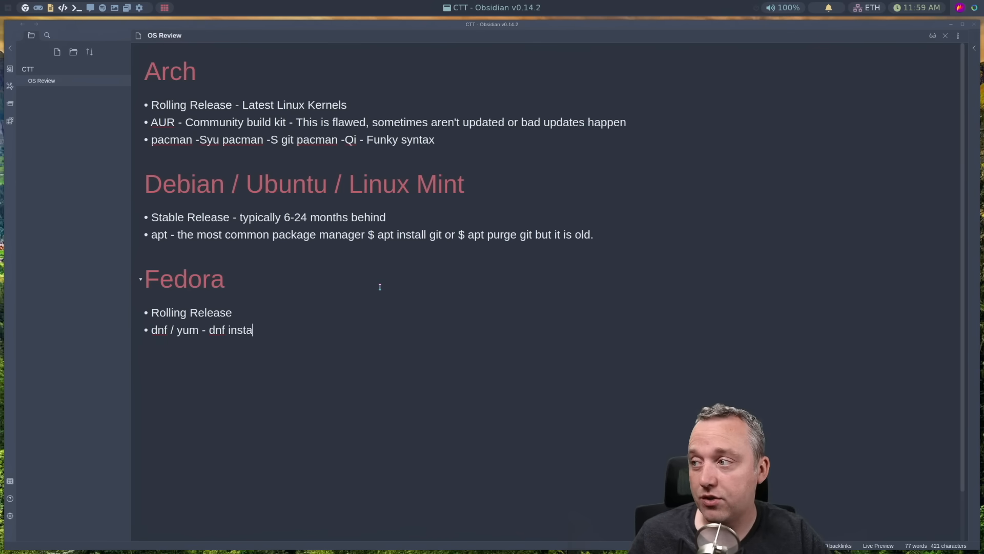
type("ll dnf remove")
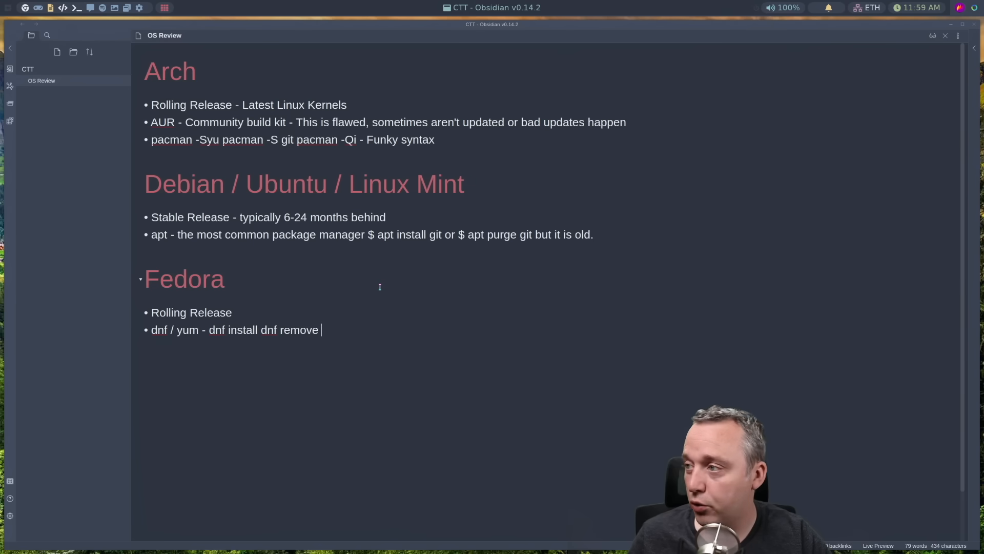
type("dnf search")
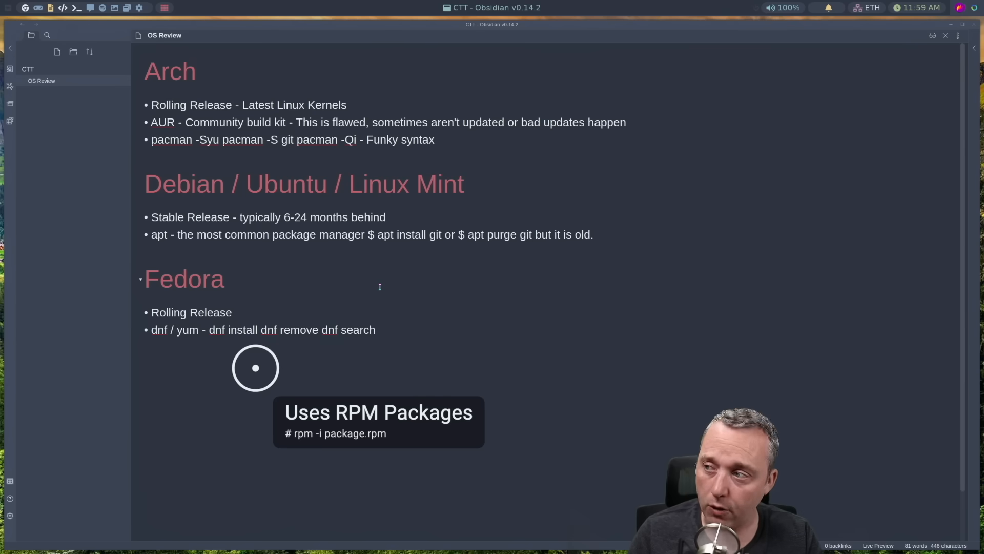
Step: Append 'dnf install steam' to the end of the Fedora dnf / yum bullet
left_click(378, 330)
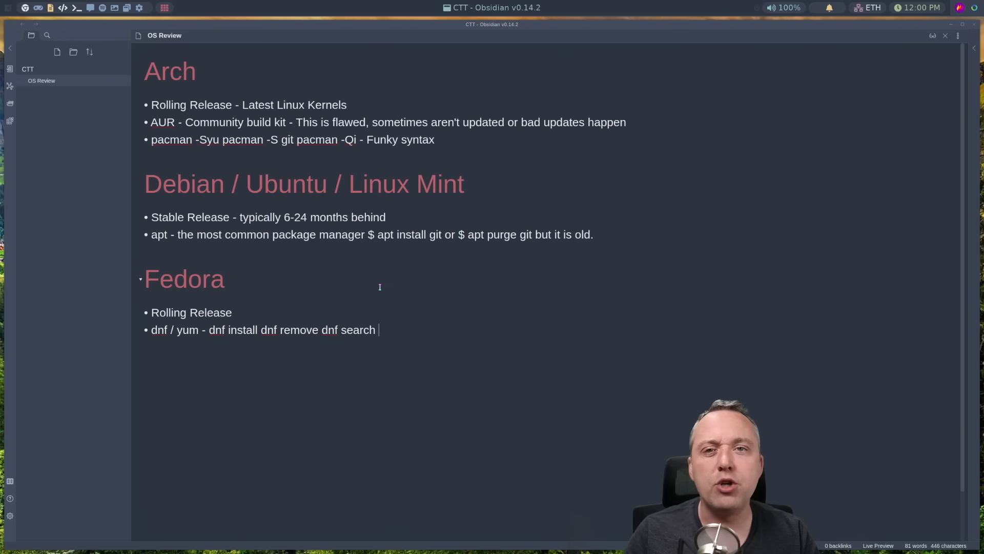
type("dnf")
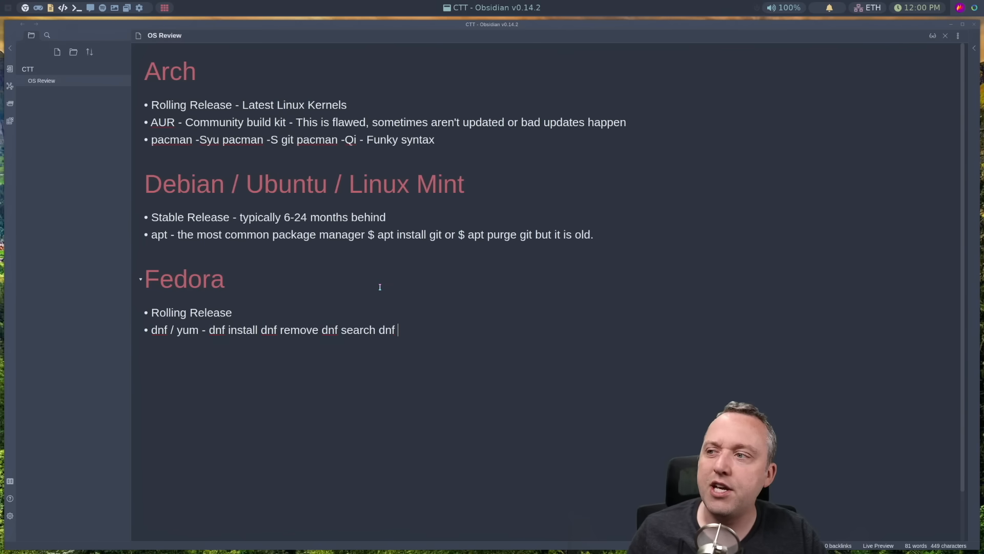
type("install steam")
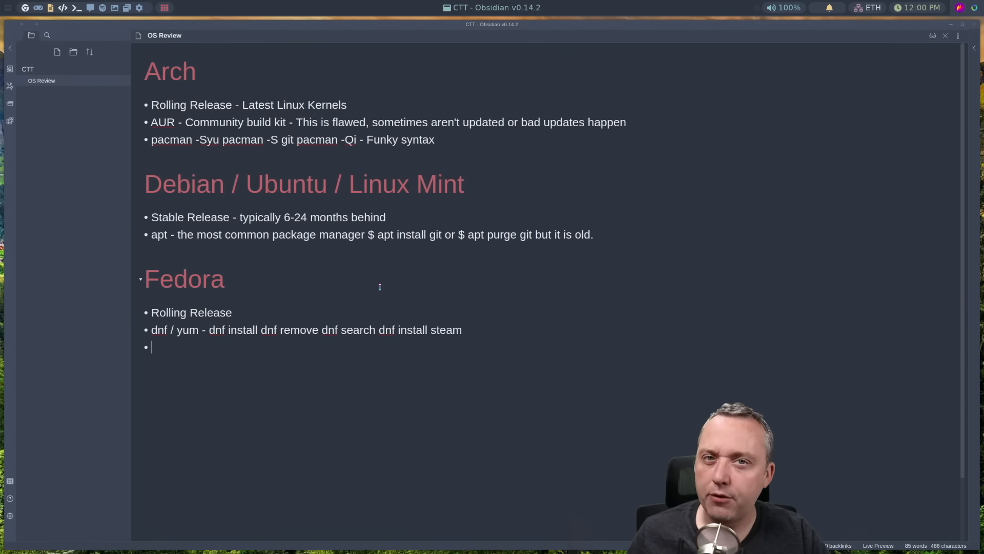
Step: Begin the next Fedora note with 'base'
type("base")
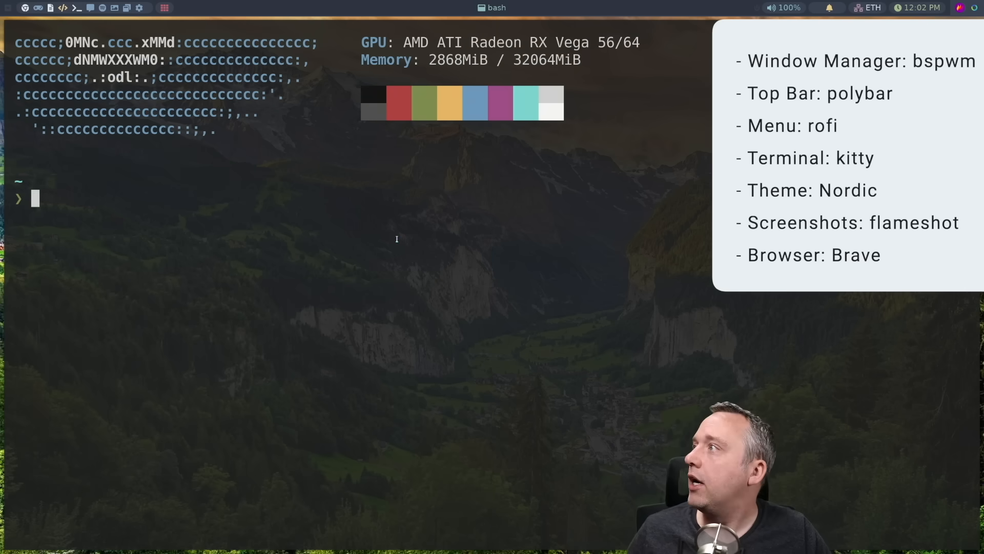
Step: Switch to the browser window showing the obsidian-releases GitHub page
left_click(89, 8)
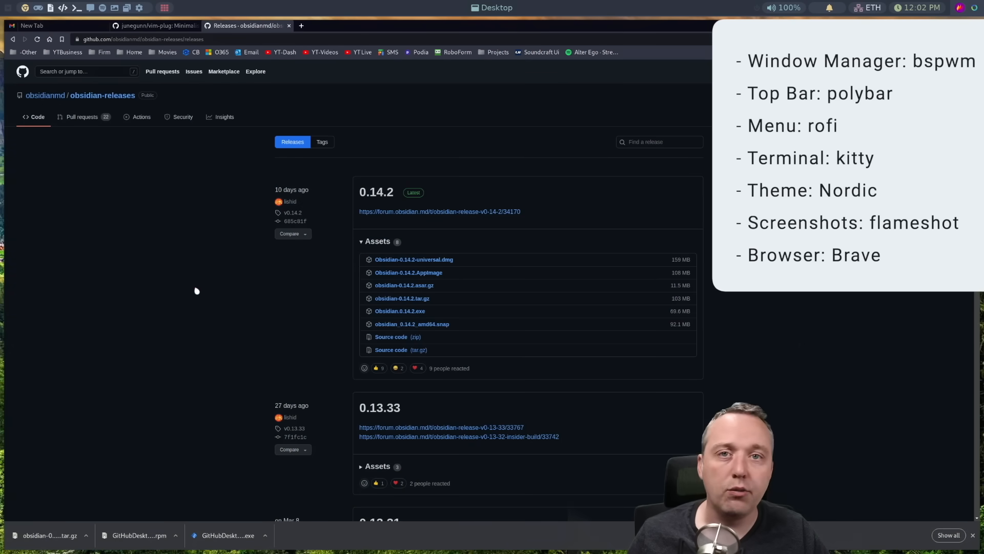
mouse_move(190, 282)
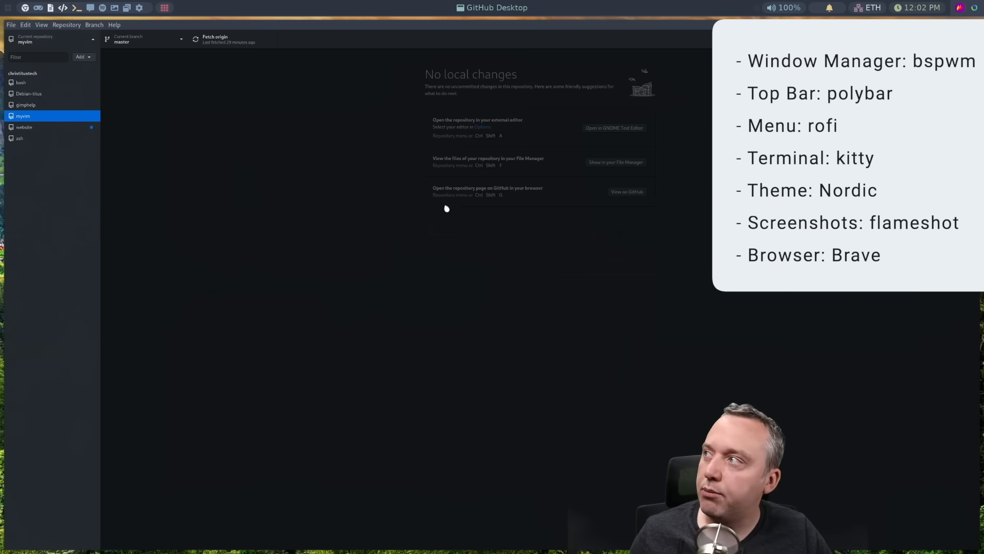
mouse_move(431, 238)
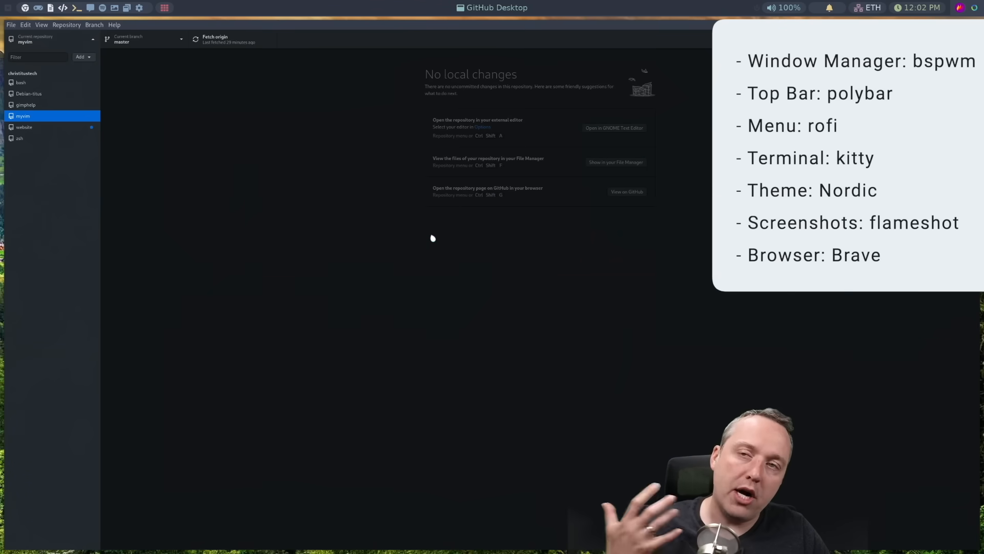
mouse_move(255, 165)
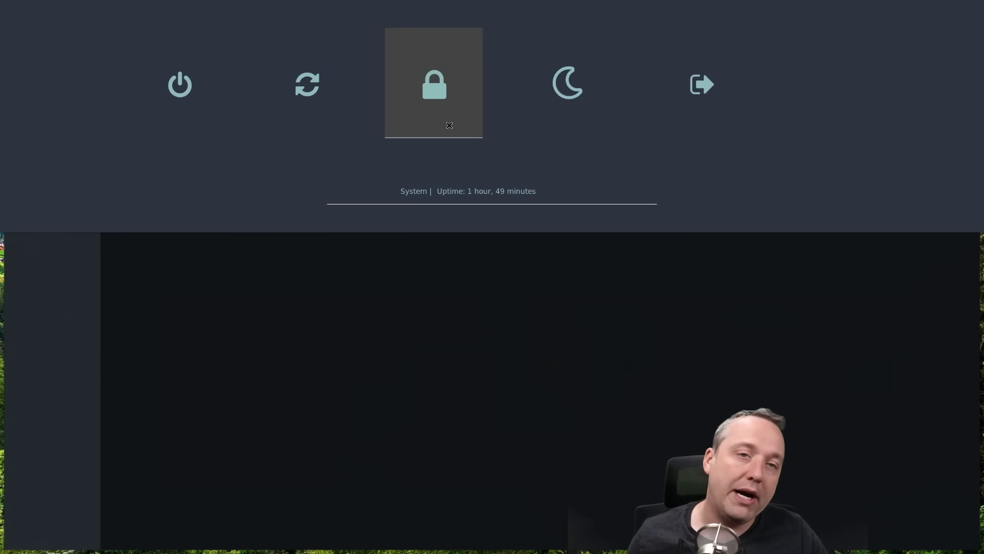
mouse_move(596, 92)
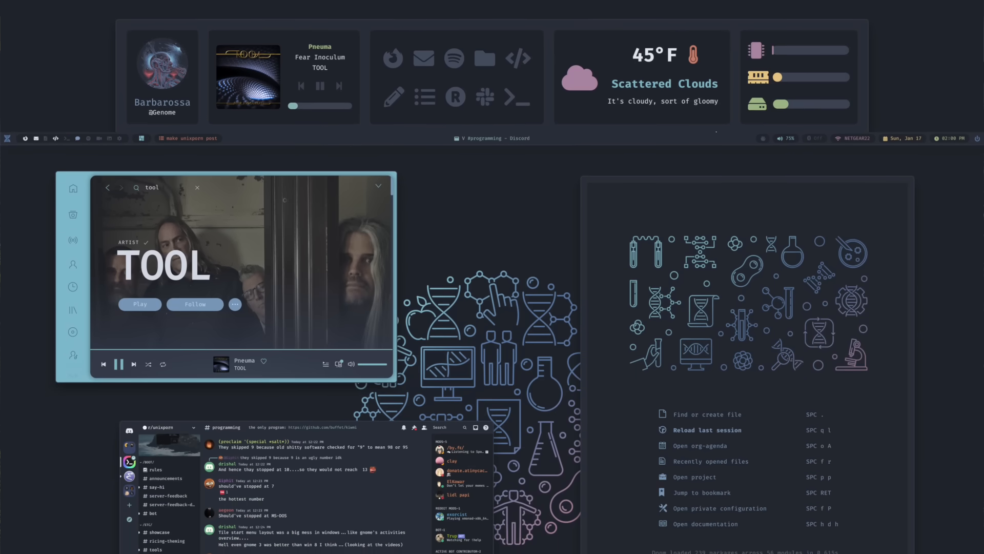
Step: Scroll down in GitHub Desktop's myvim repository view
scroll("down", 3)
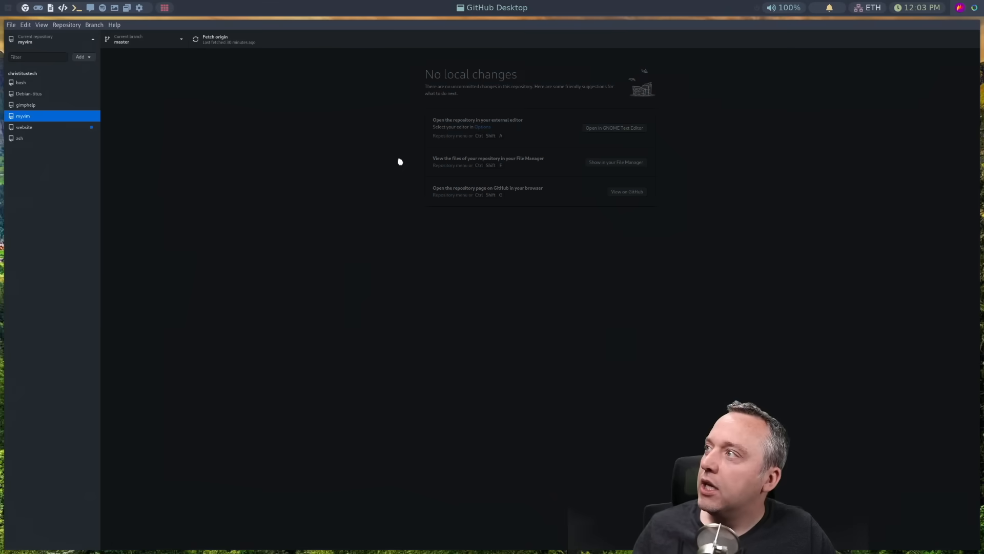
Step: Fetch the latest changes from origin for the myvim repository in GitHub Desktop
left_click(227, 39)
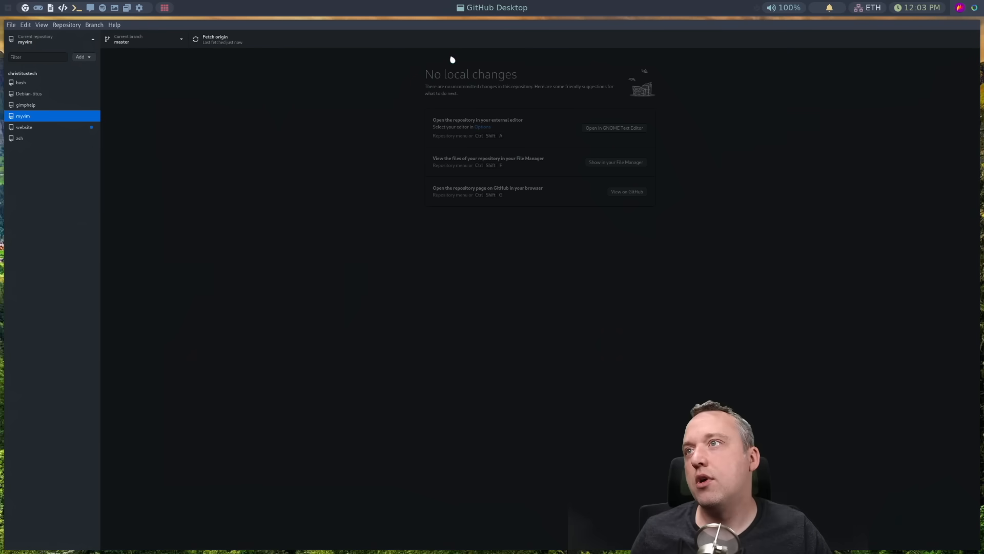
mouse_move(538, 128)
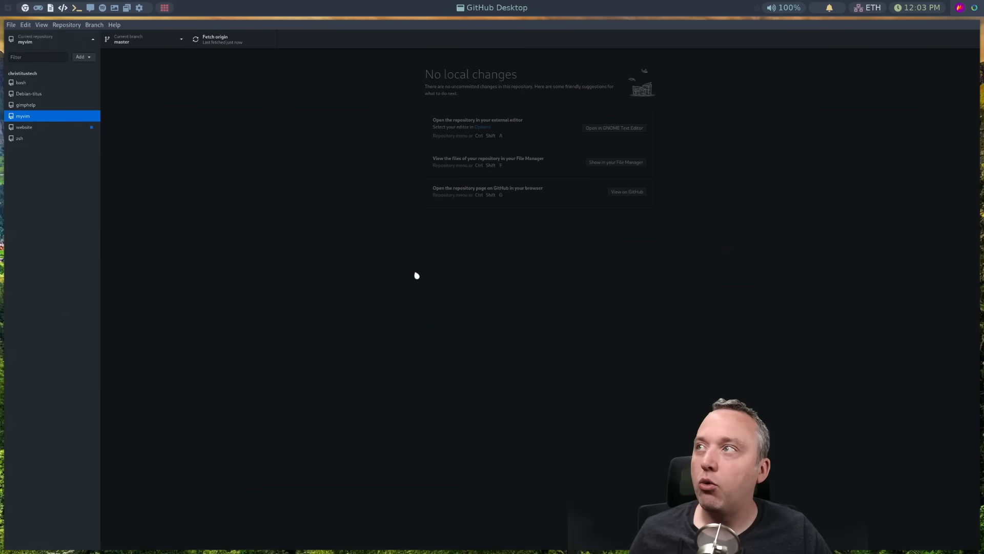
mouse_move(439, 271)
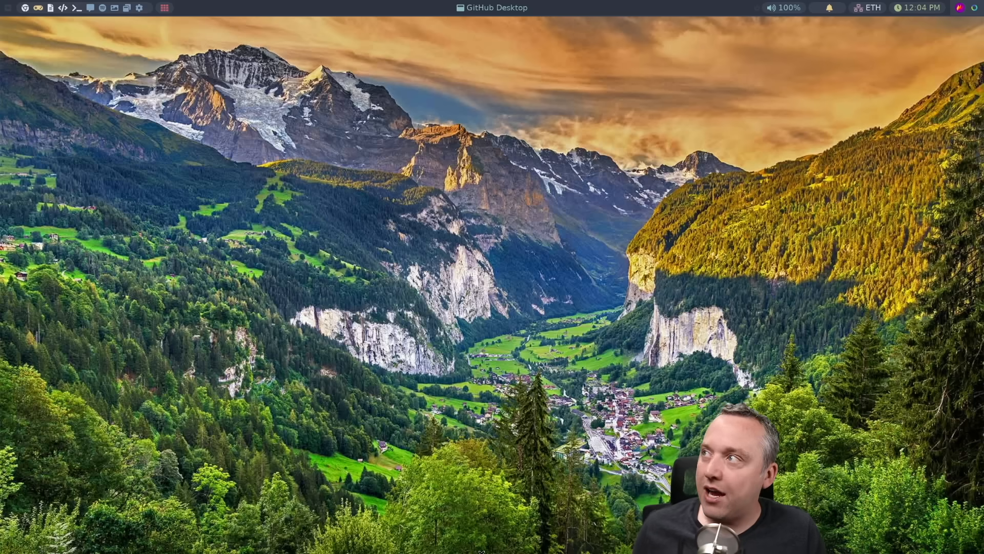
mouse_move(272, 269)
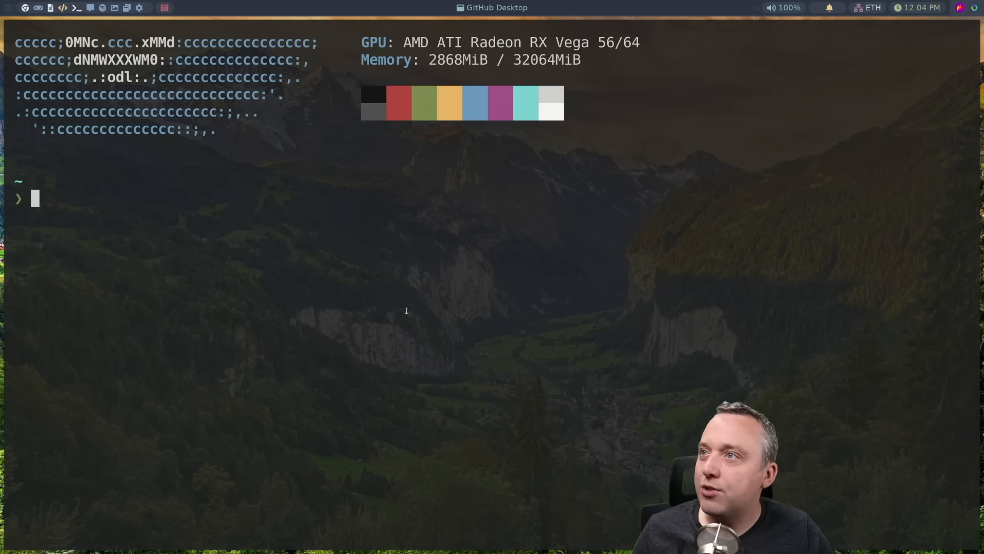
mouse_move(307, 246)
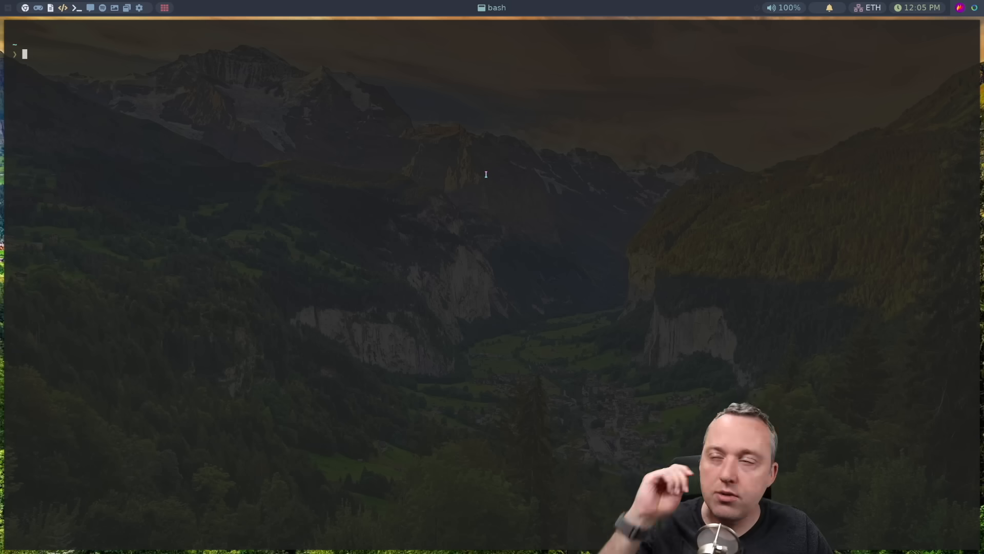
mouse_move(501, 183)
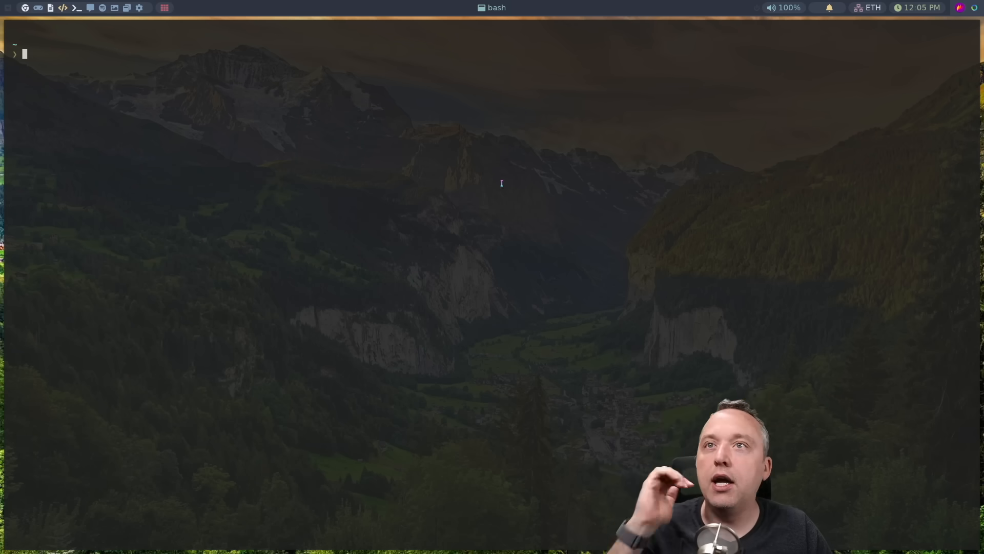